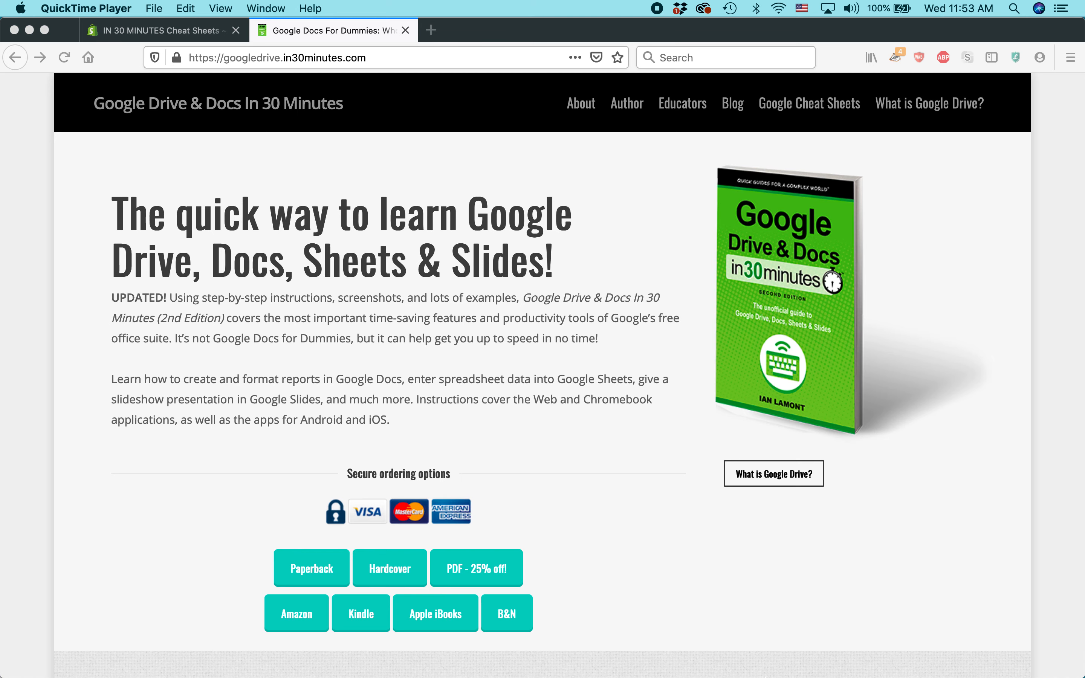
In Docs settings, toggle 'display recent templates on home screens' off and back on, then save
key(cmd+tab)
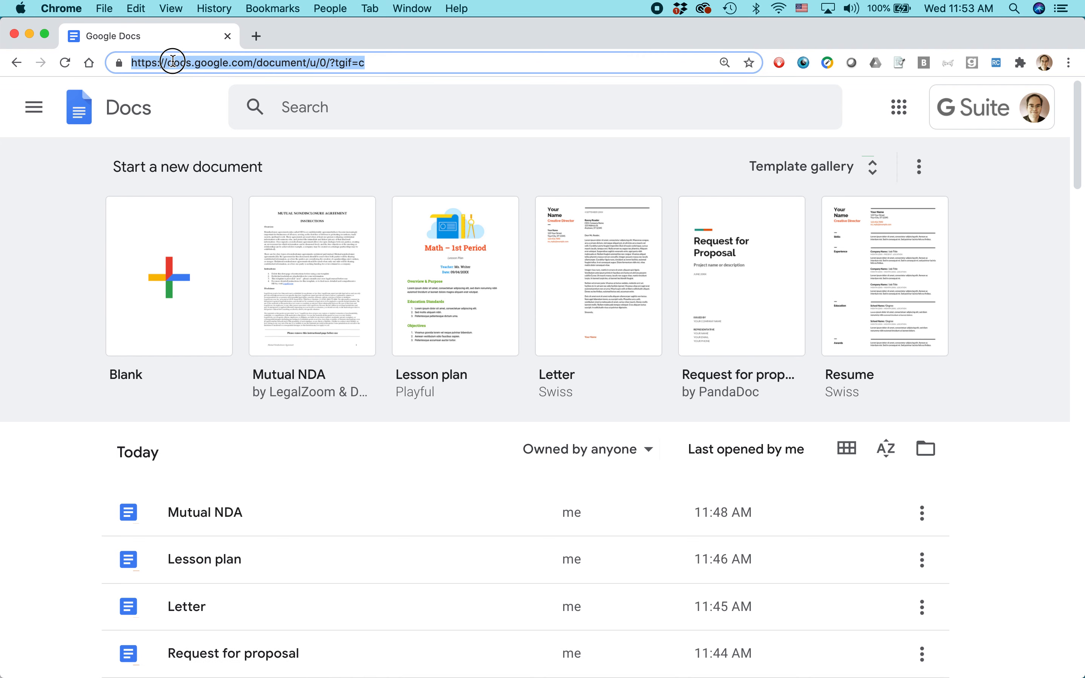
mouse_move(456, 164)
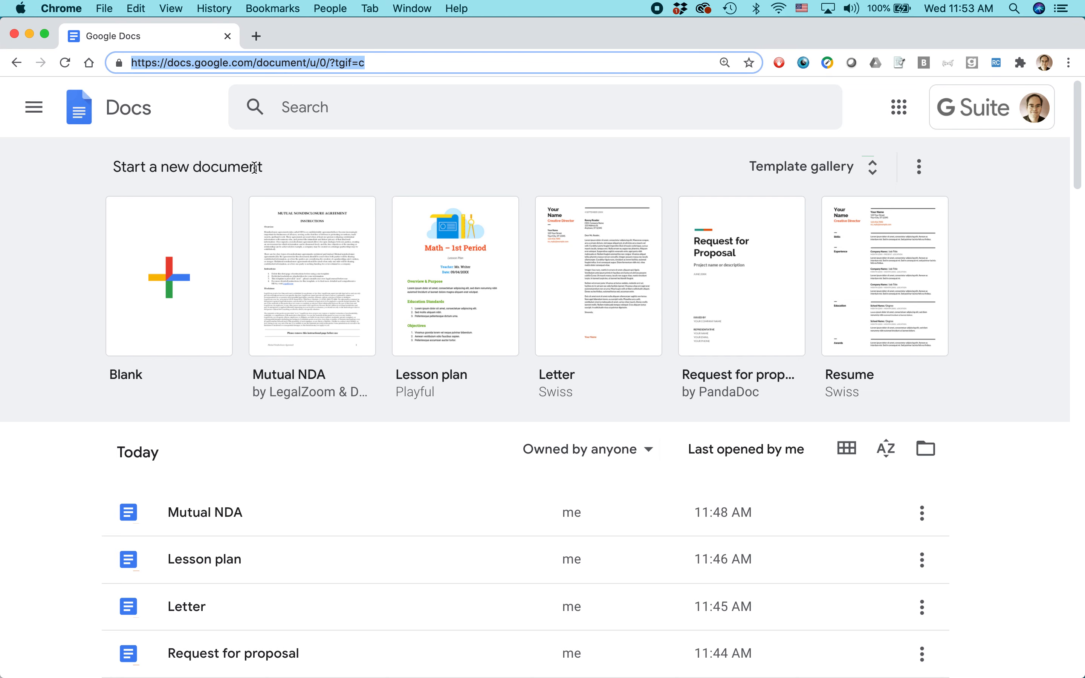
mouse_move(380, 185)
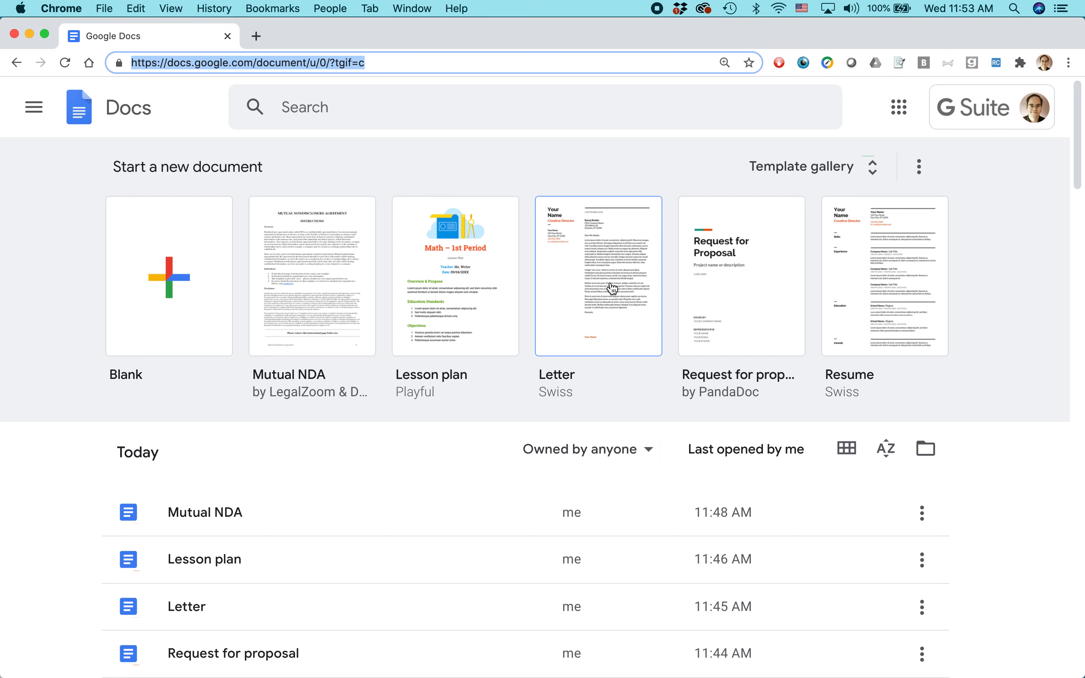
mouse_move(681, 260)
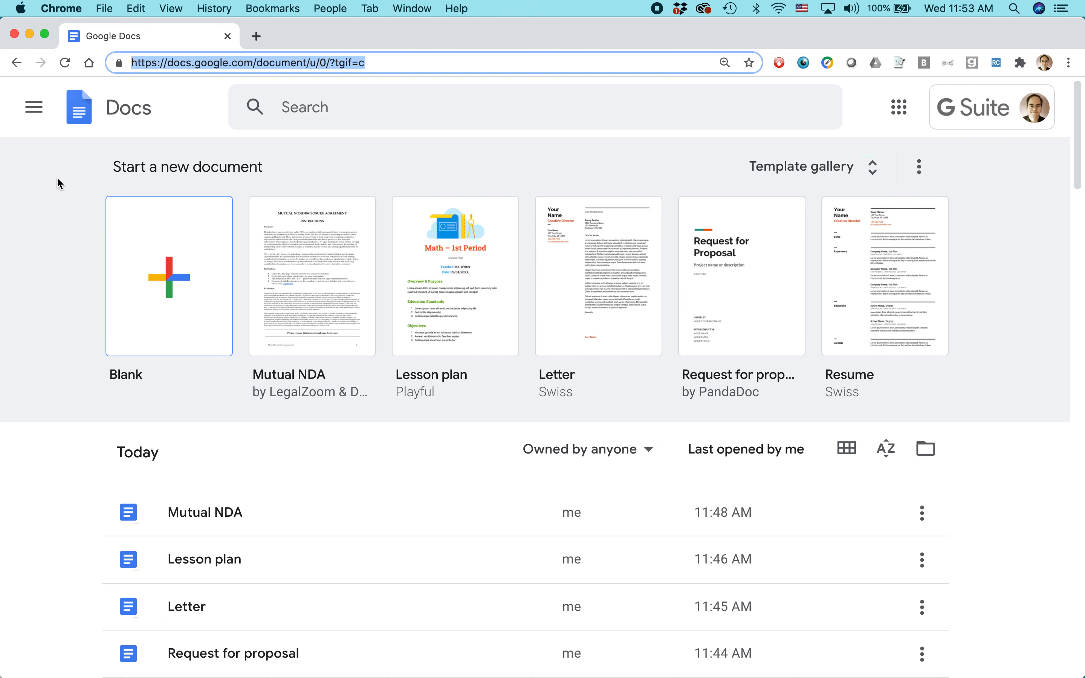
click(33, 106)
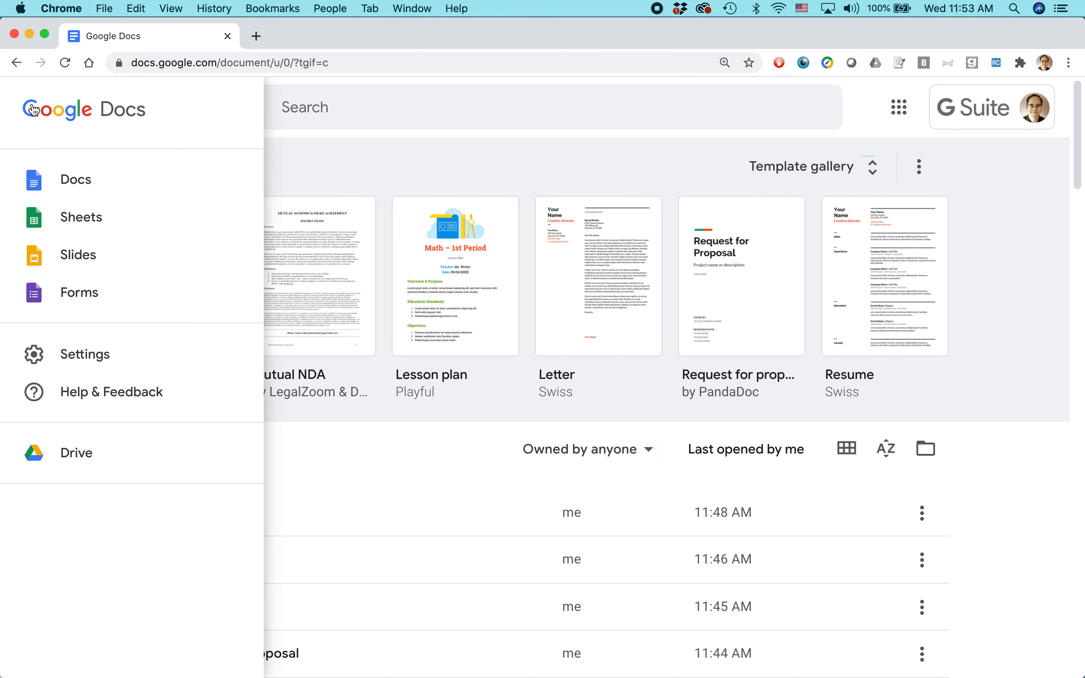
click(84, 353)
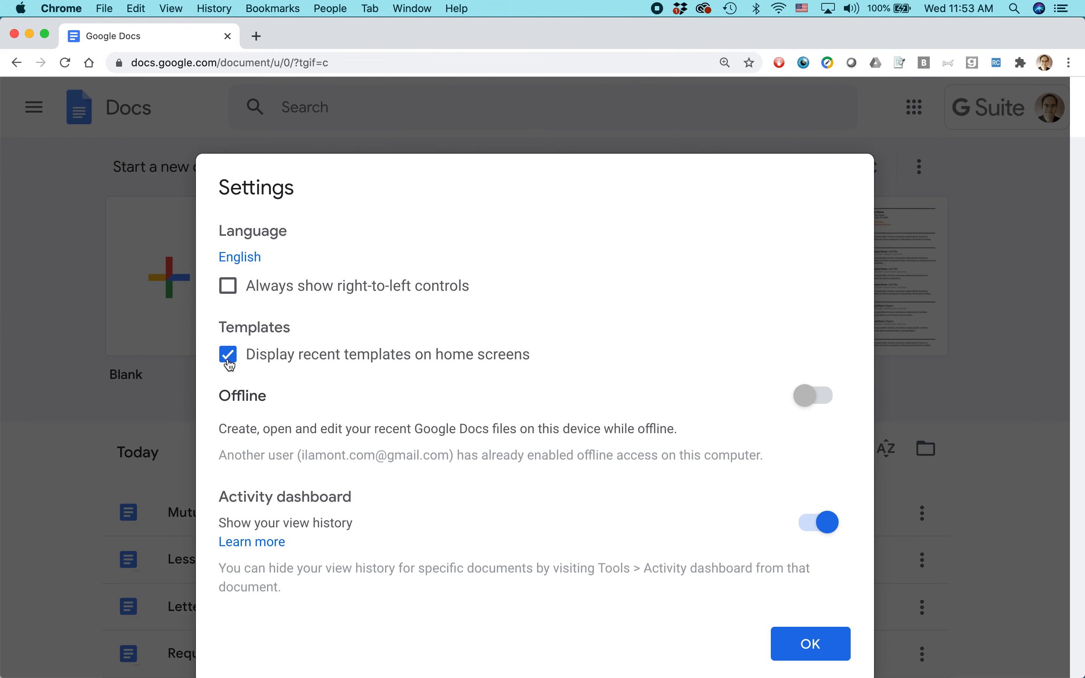
click(228, 354)
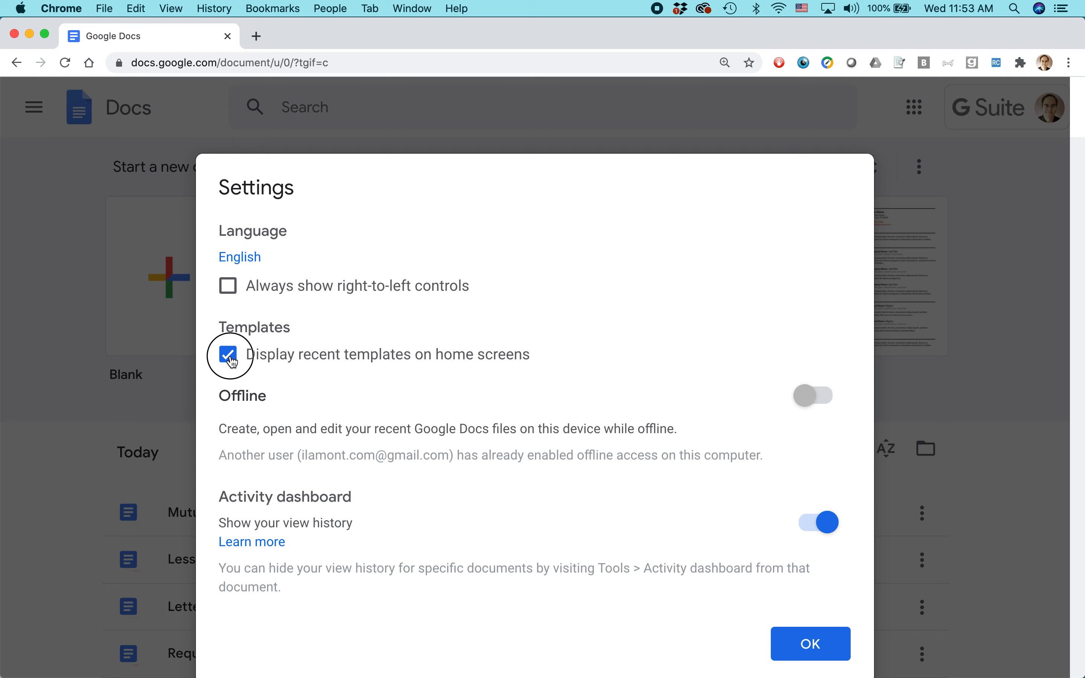
click(228, 353)
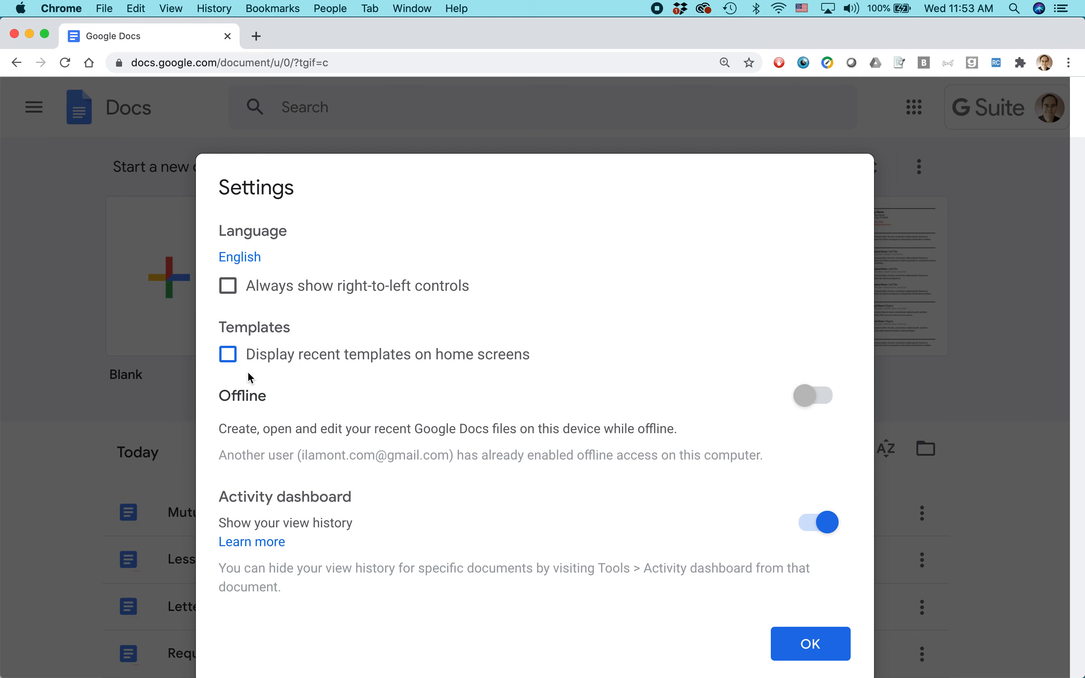
click(227, 354)
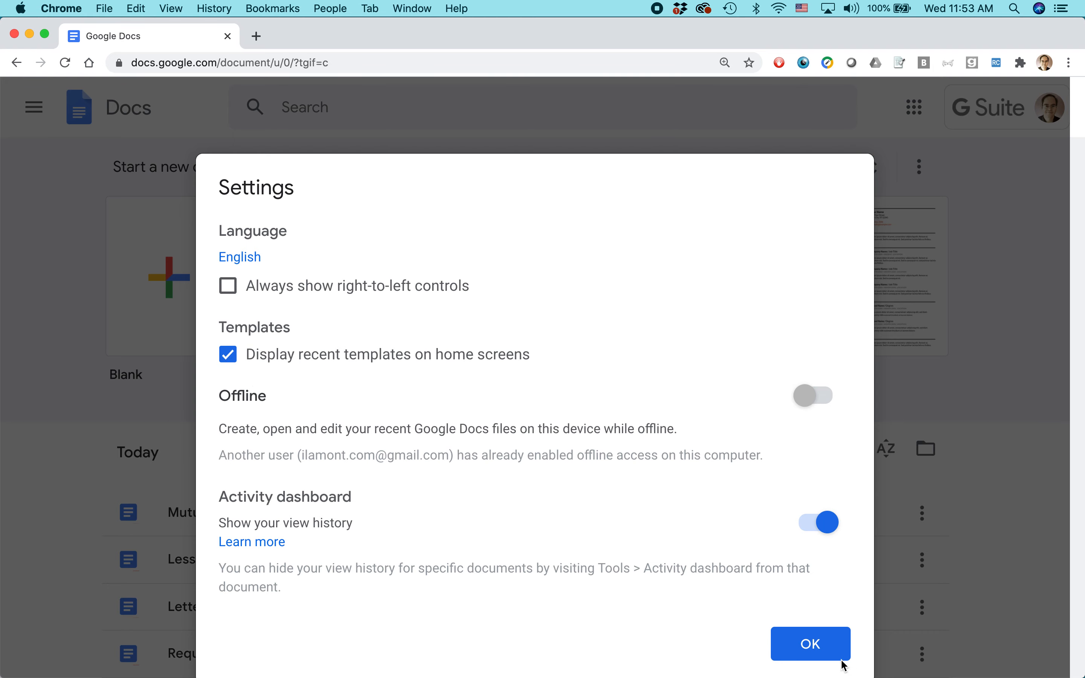
click(809, 644)
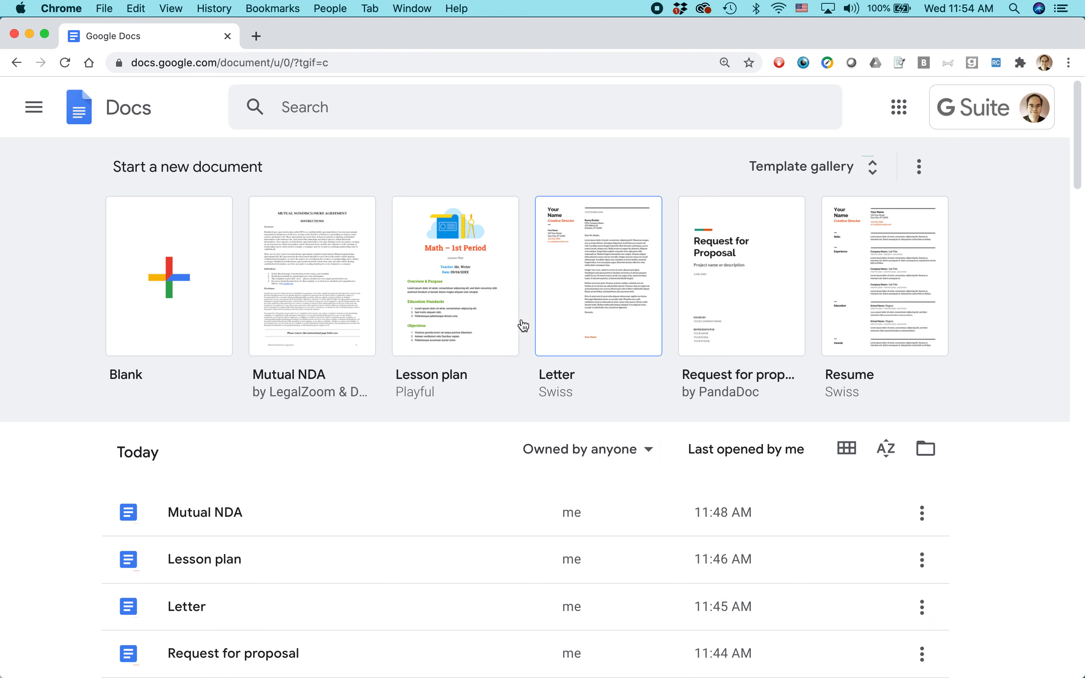
mouse_move(593, 276)
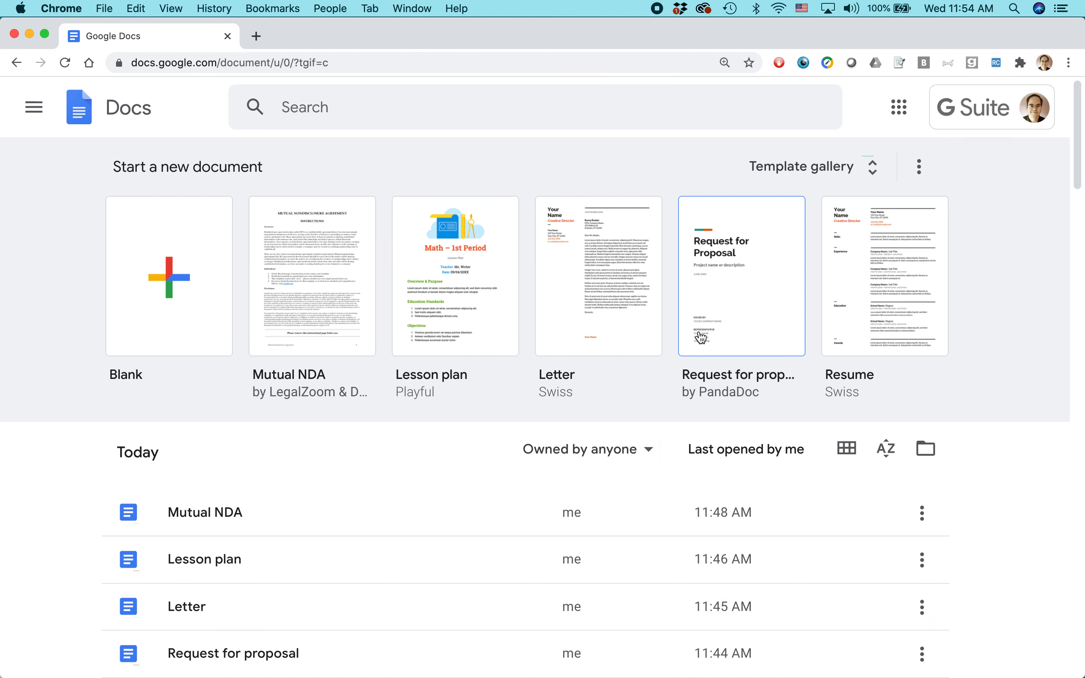
mouse_move(537, 288)
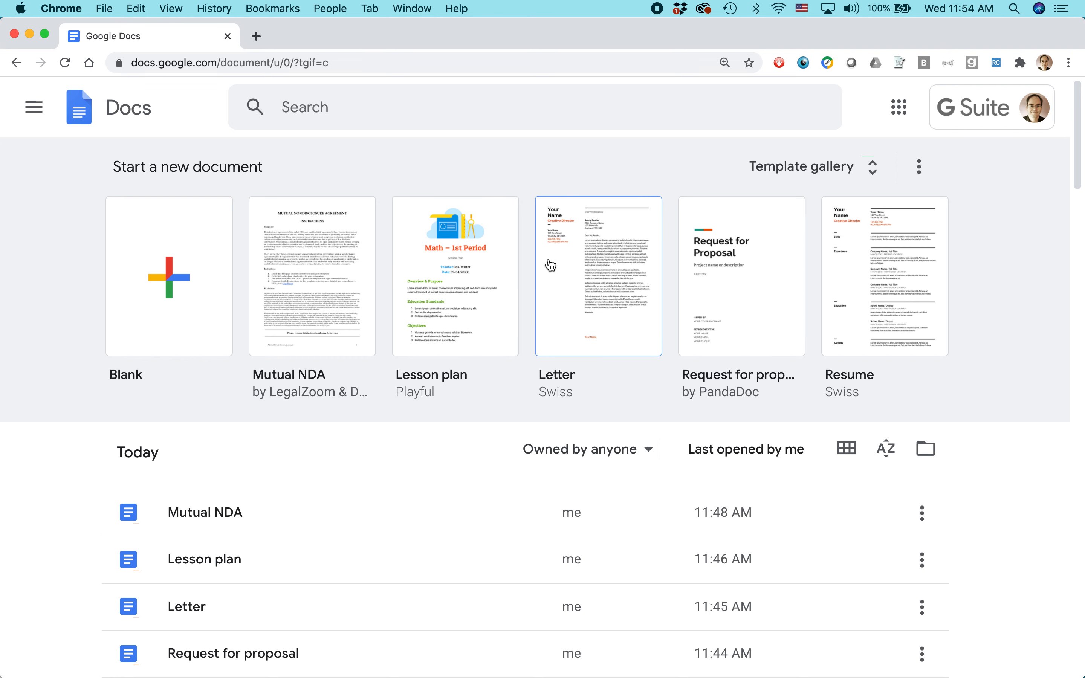
mouse_move(776, 282)
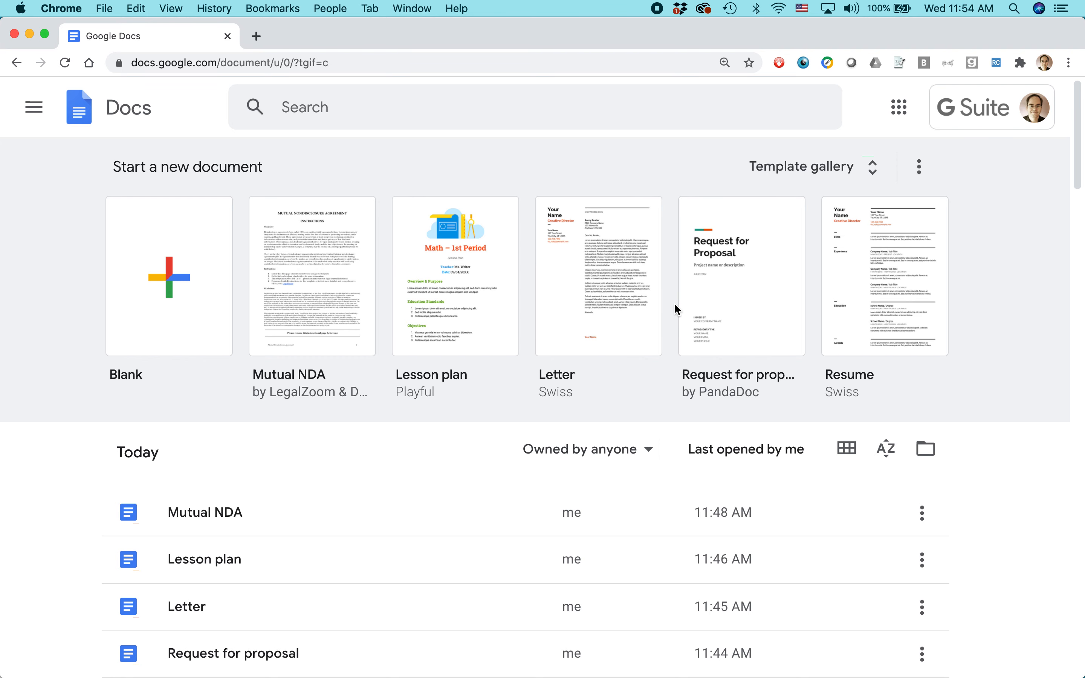
mouse_move(796, 178)
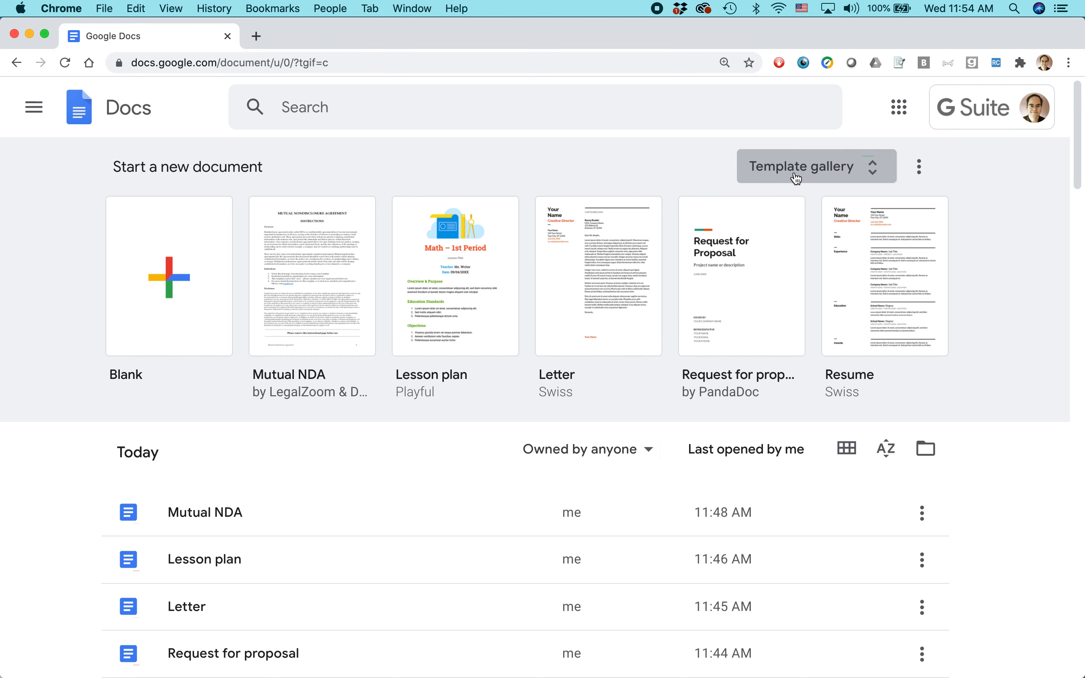
From the template gallery's Work section, start a document from 'Consulting agreement by PandaDoc'
click(802, 166)
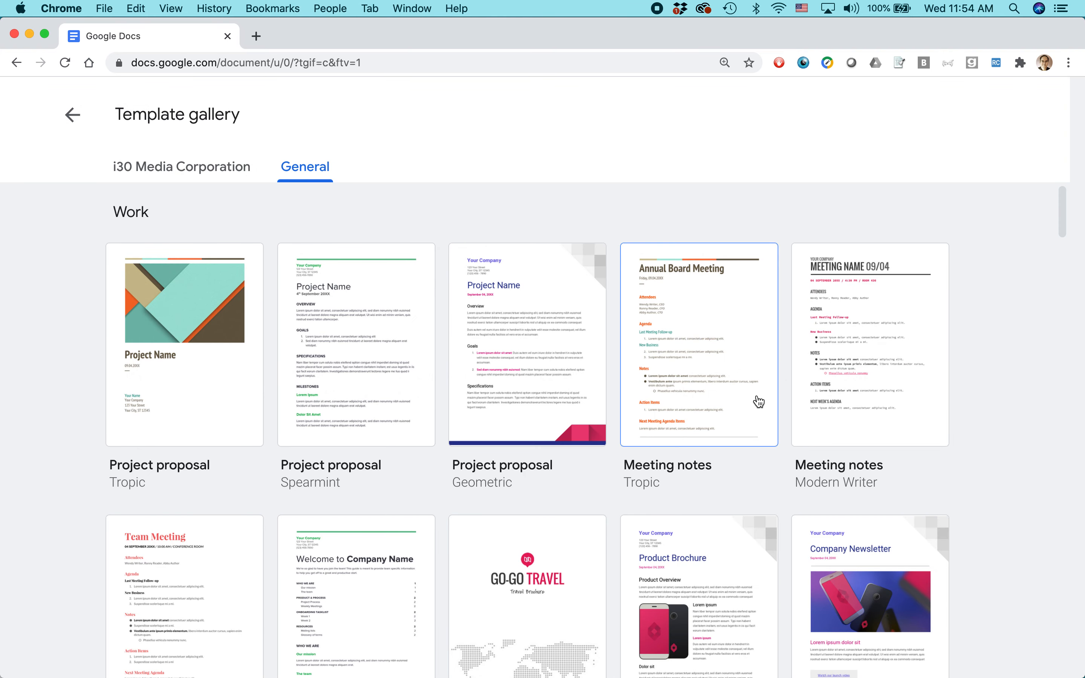
scroll(down, 3)
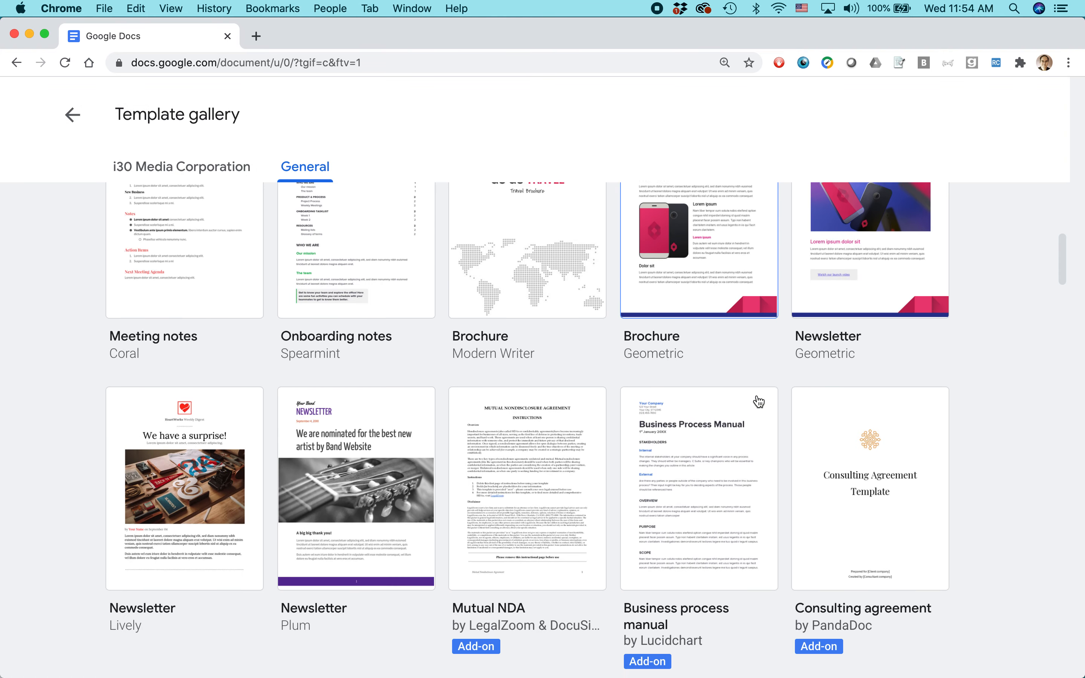
scroll(down, 3)
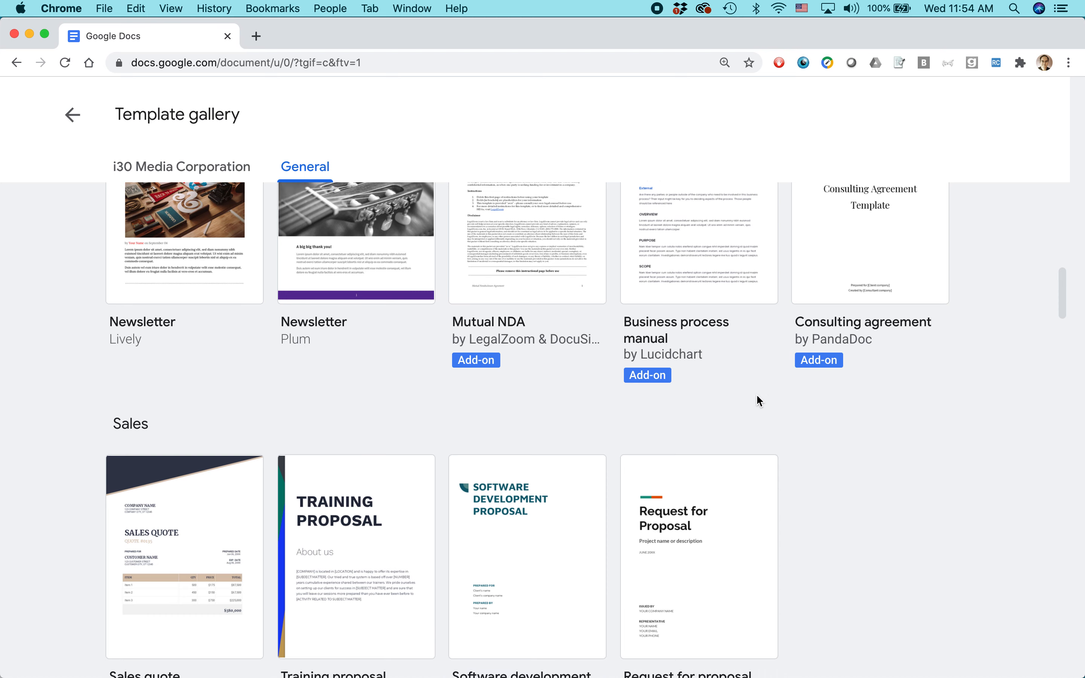
mouse_move(759, 412)
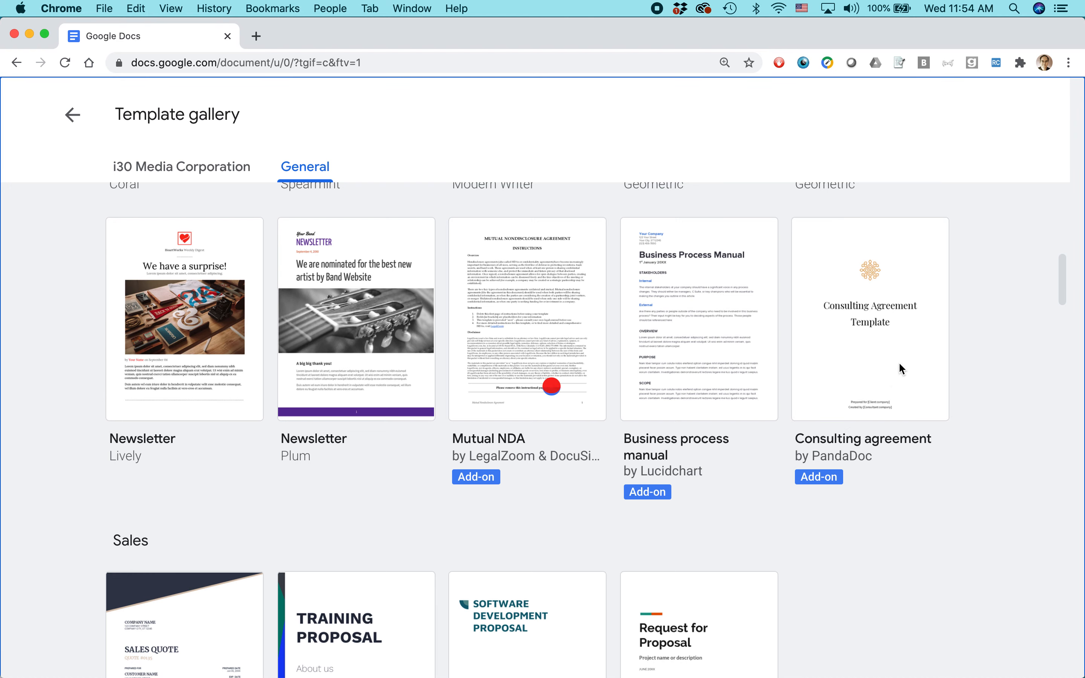
click(869, 318)
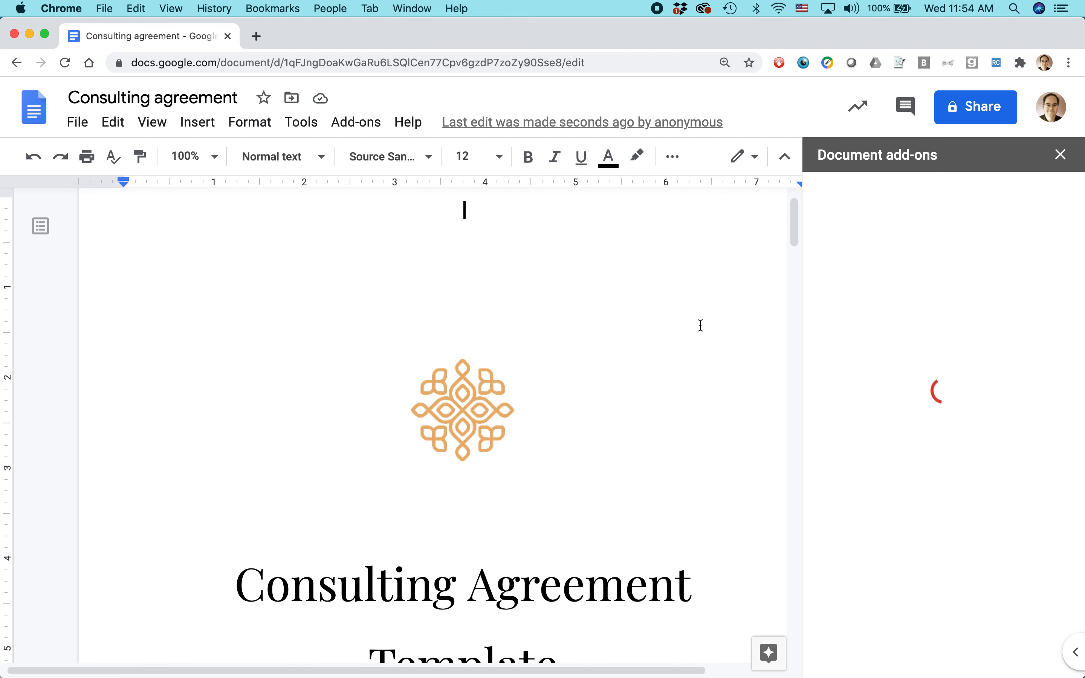
mouse_move(793, 235)
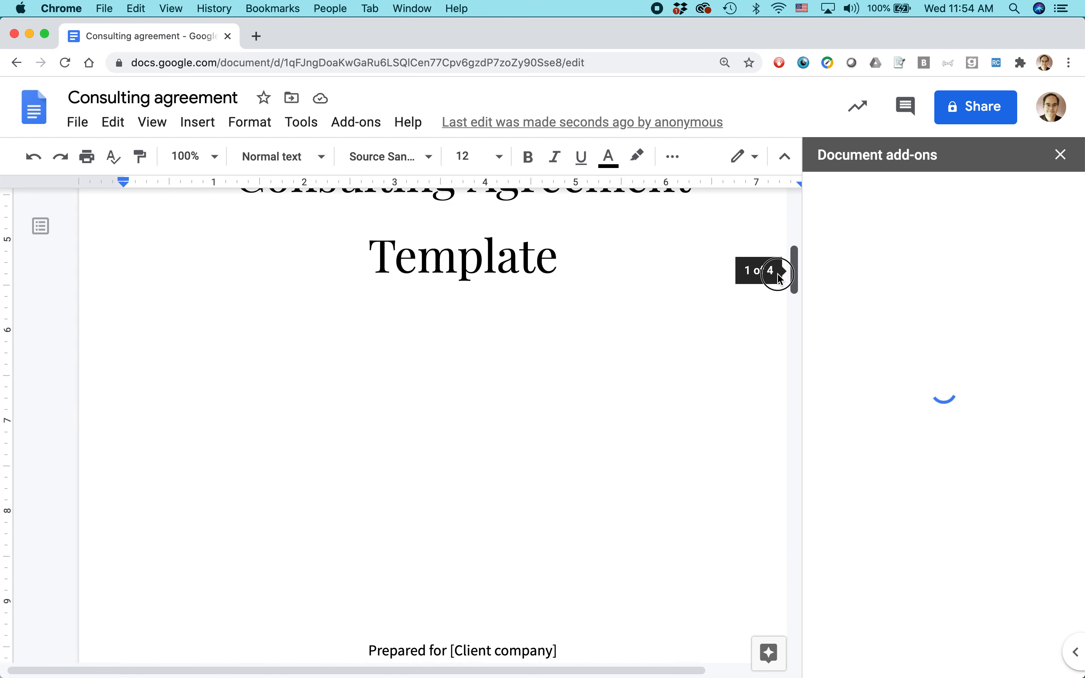
Replace the cover page's [Client company] placeholder after 'Prepared for' with 'i30 Media Corp.'
scroll(down, 3)
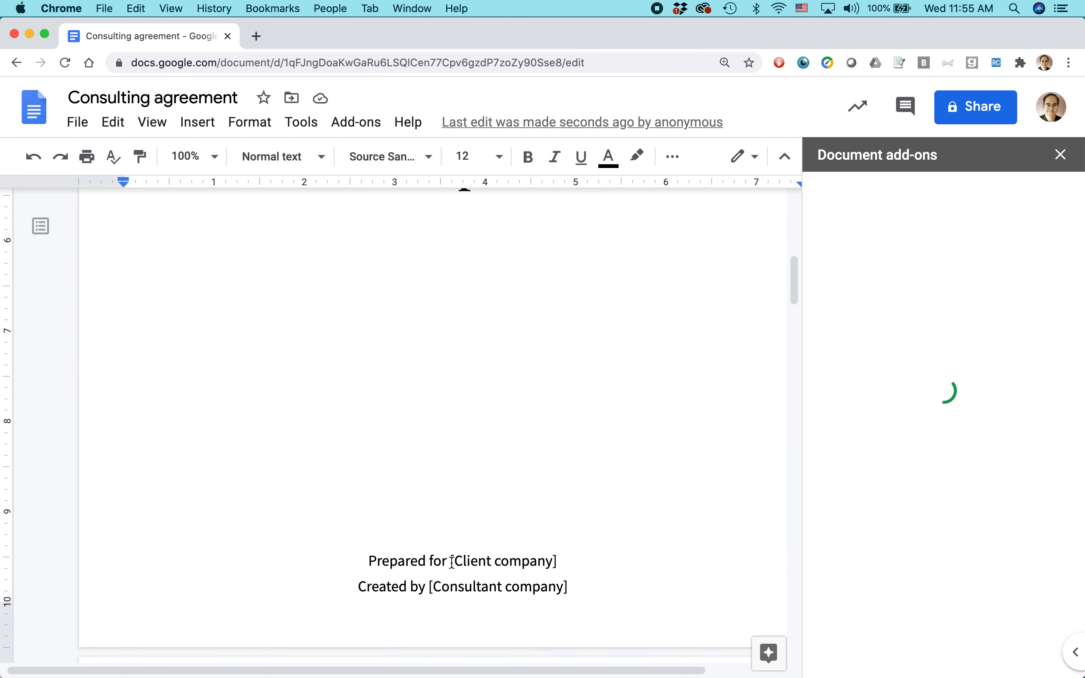
double_click(460, 561)
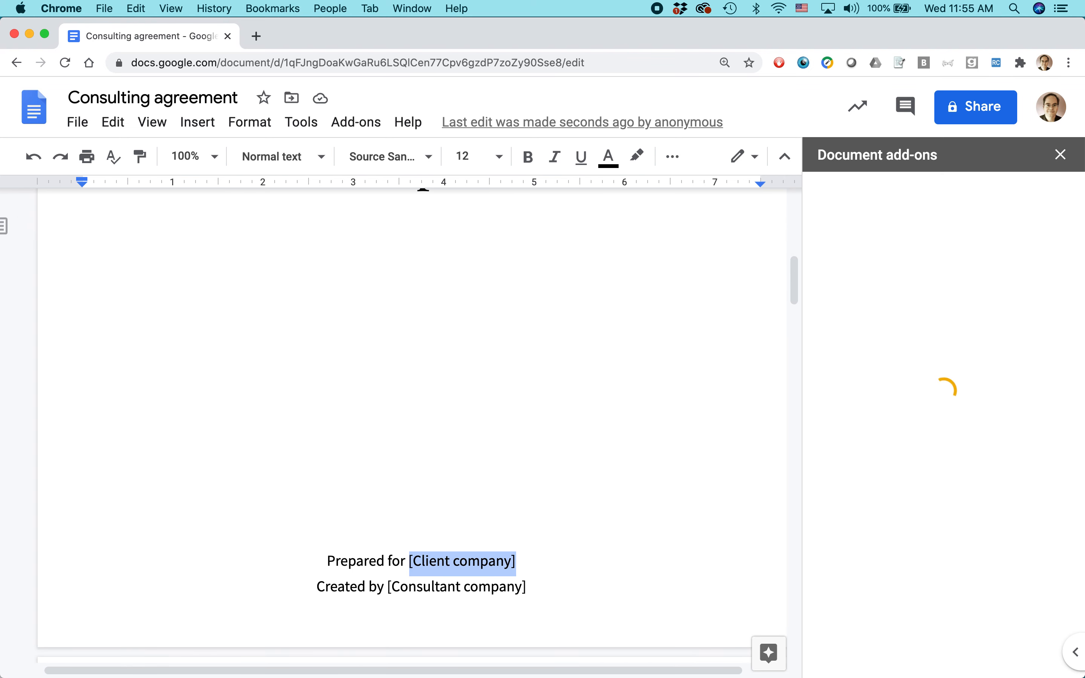
text(i30 MNedia C)
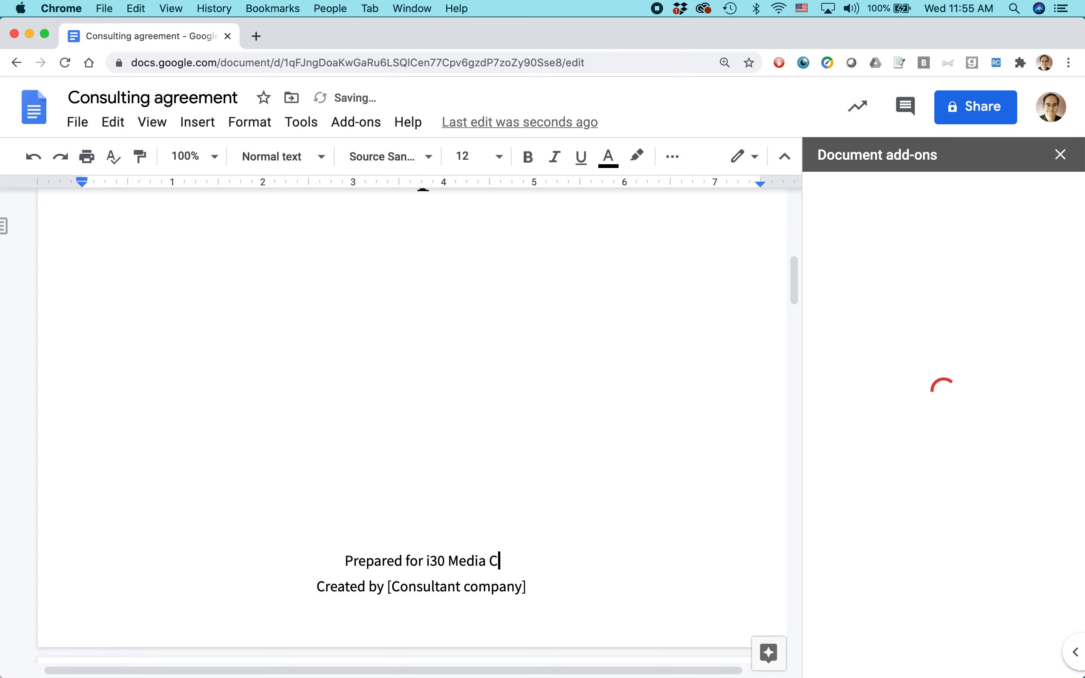
text(orp.)
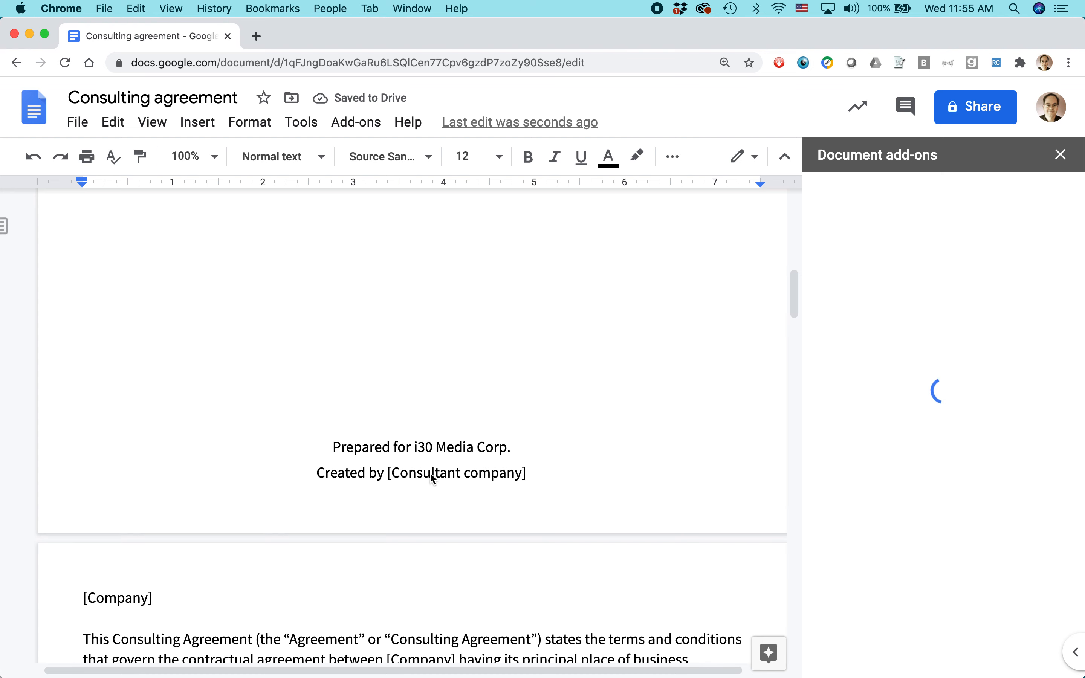
Select the client company placeholder in the agreement's opening paragraph
scroll(down, 3)
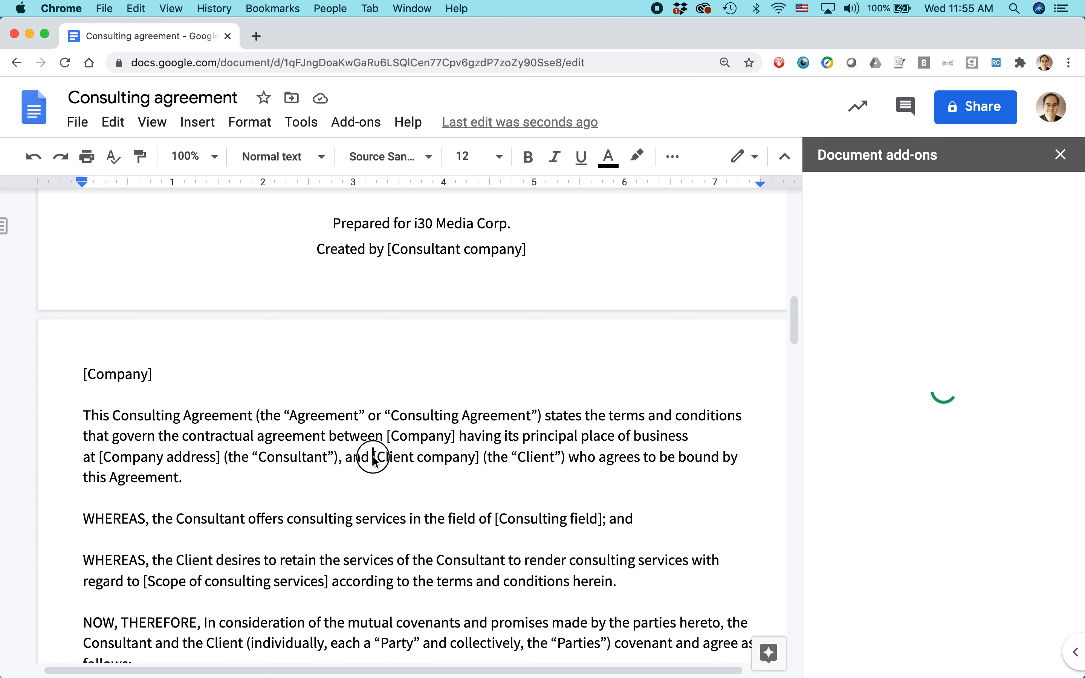
double_click(425, 457)
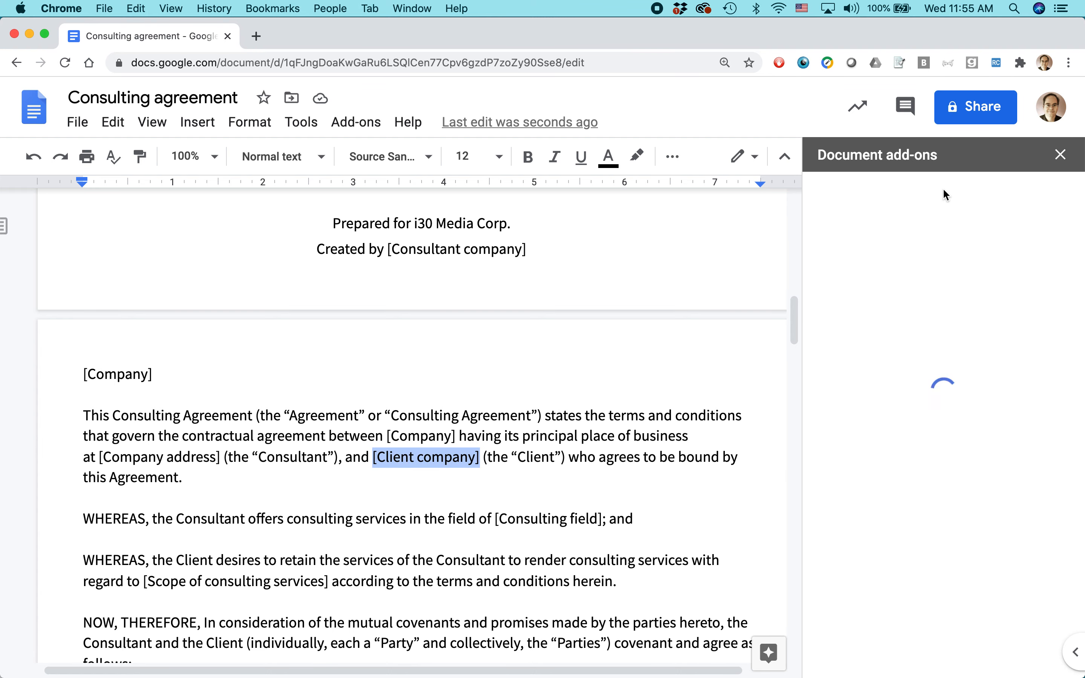
click(1060, 154)
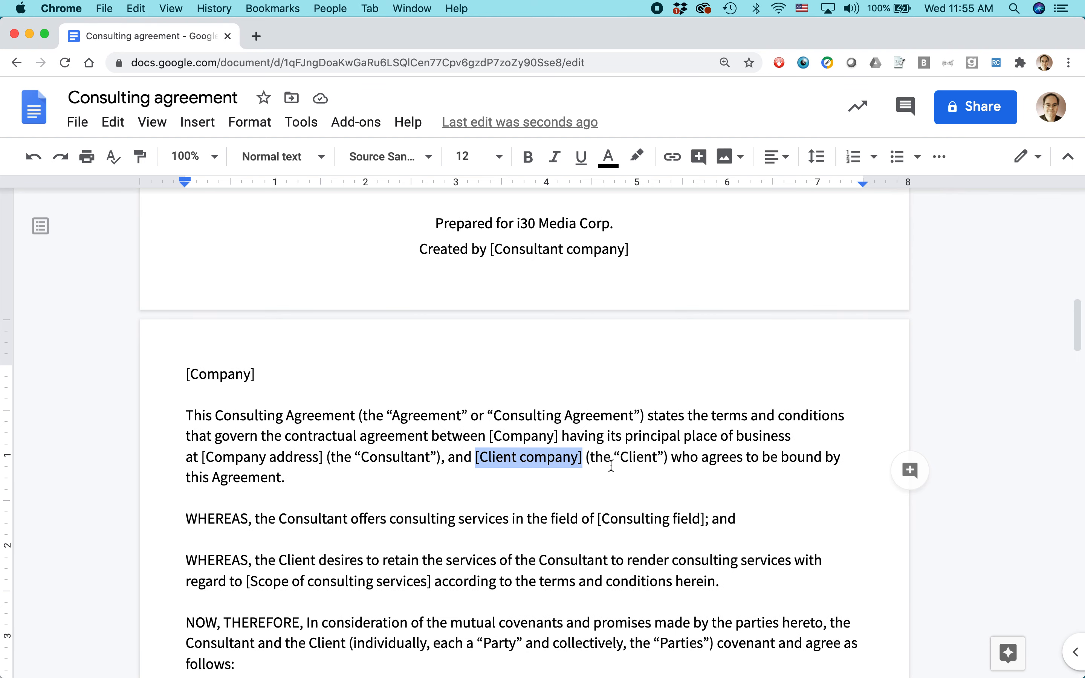
Scroll past Term and Consulting Services to the Compensation and Intellectual Property Rights clauses
scroll(down, 3)
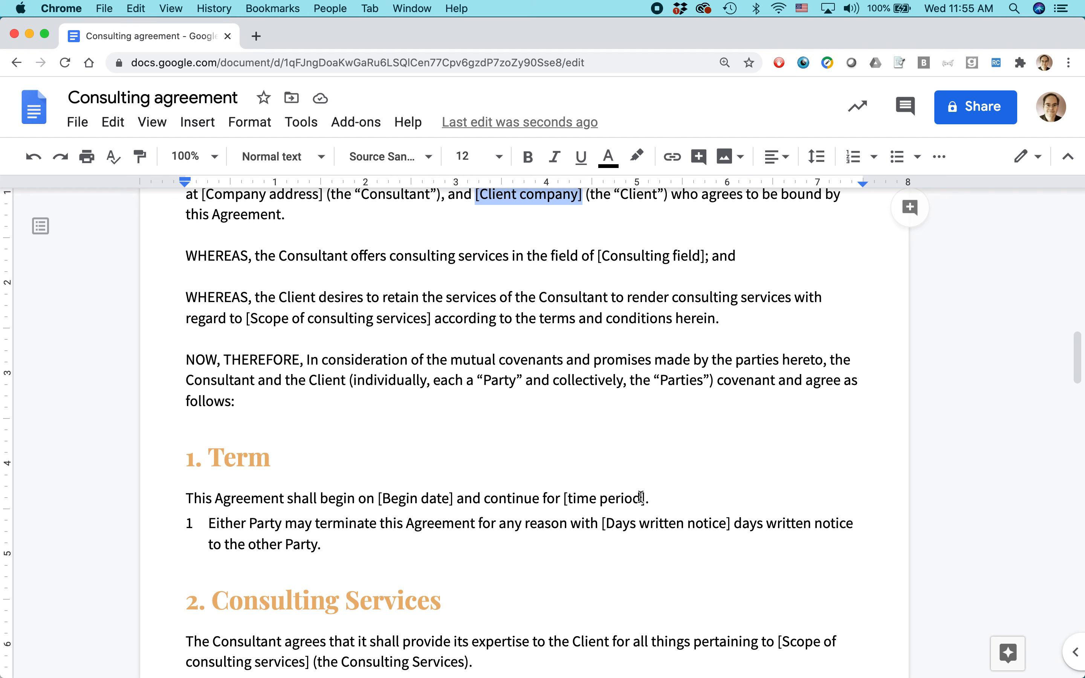
scroll(down, 3)
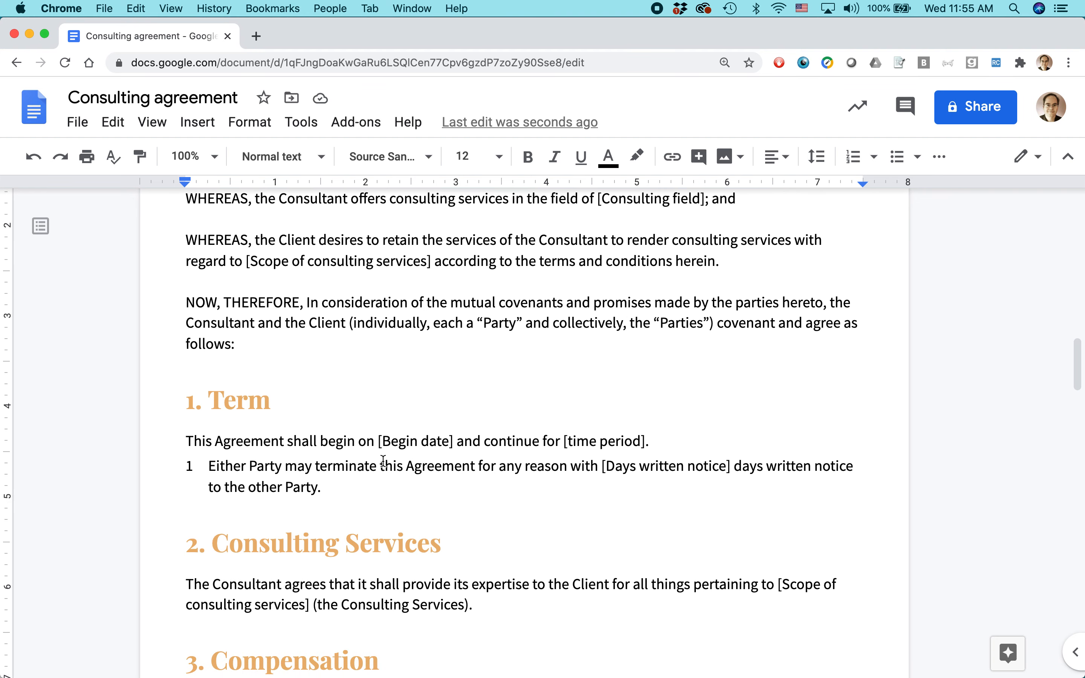
mouse_move(490, 443)
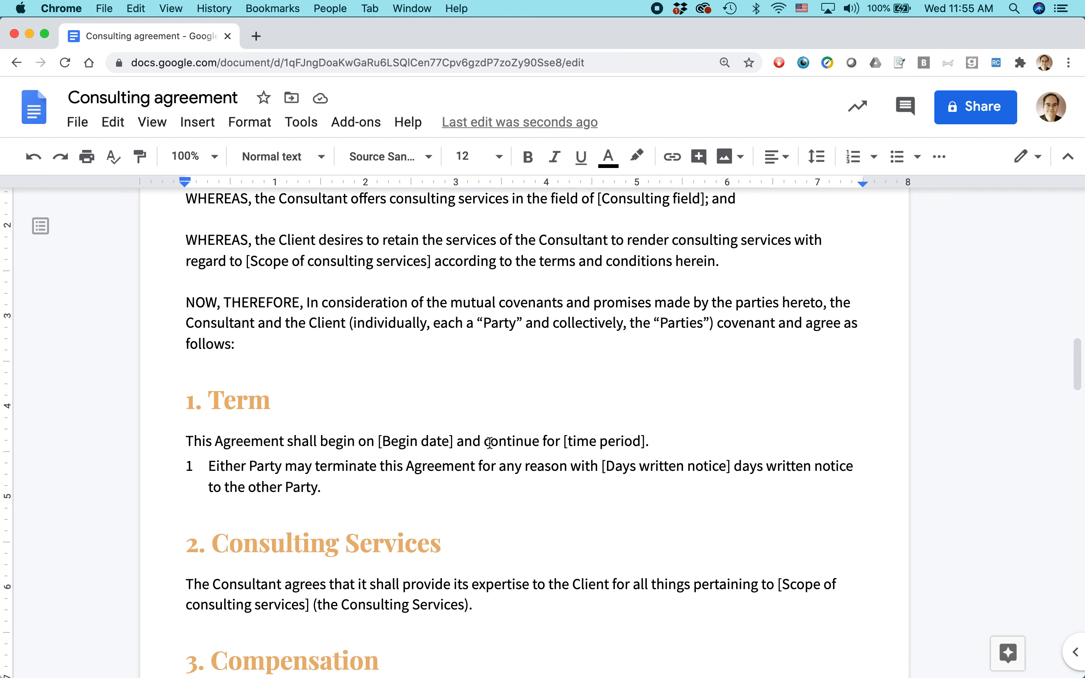
scroll(down, 3)
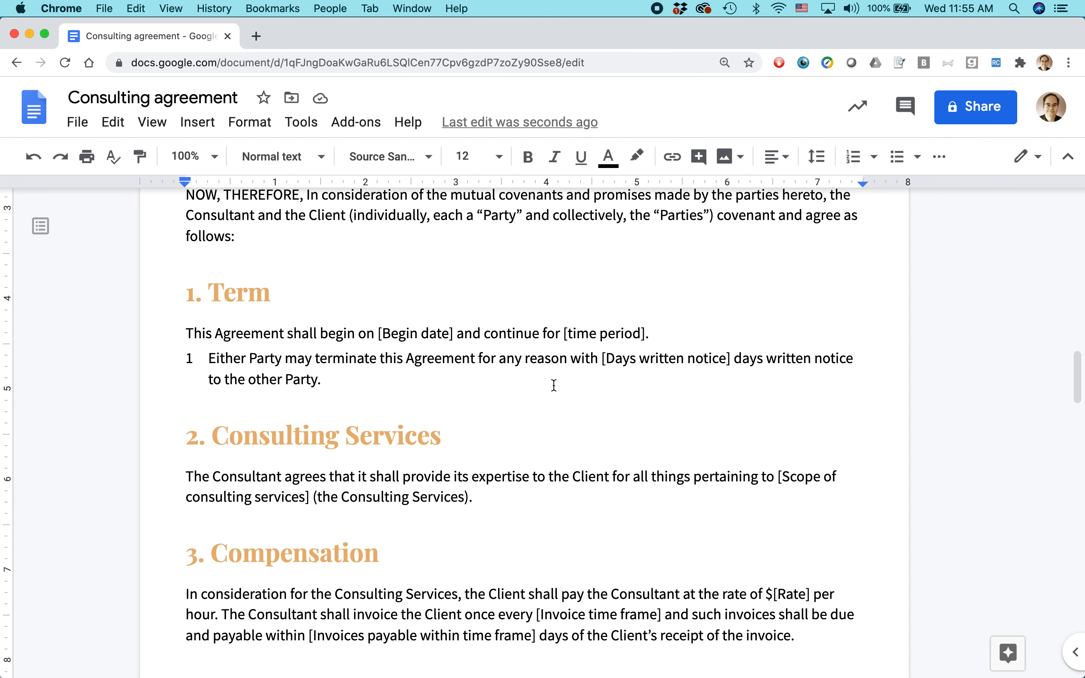
mouse_move(591, 403)
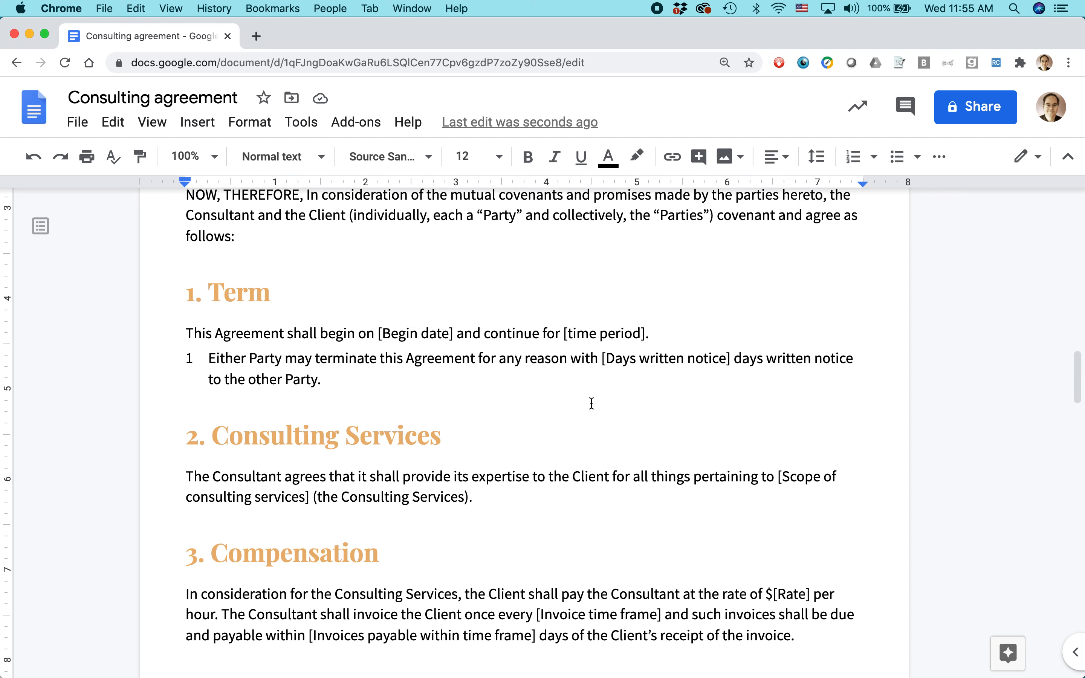
scroll(down, 3)
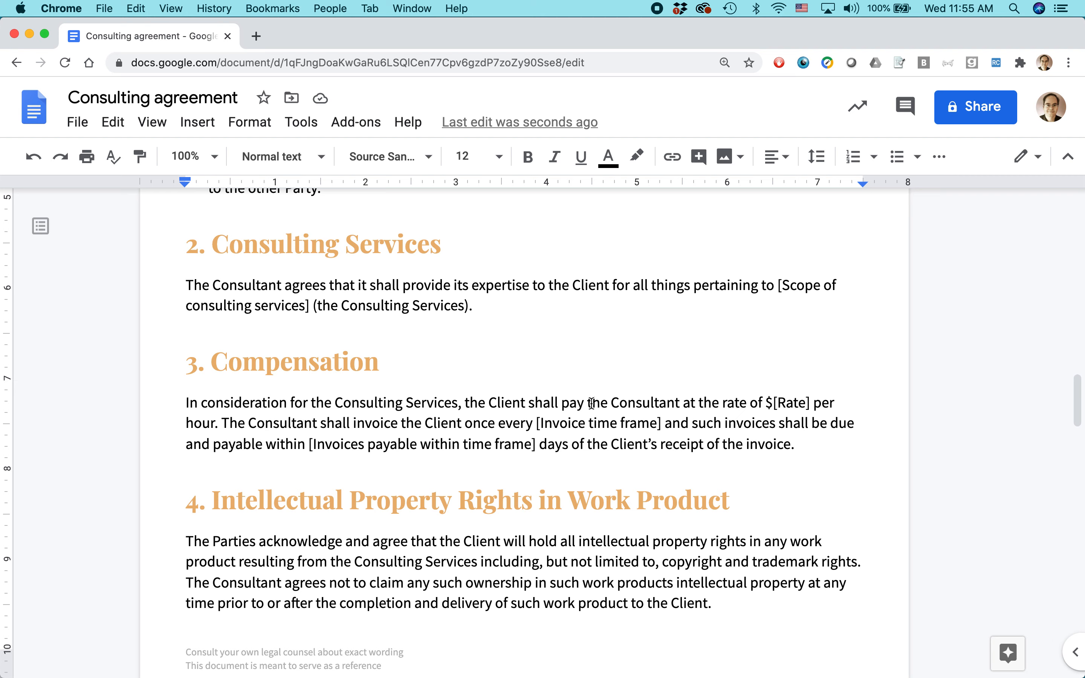
mouse_move(563, 456)
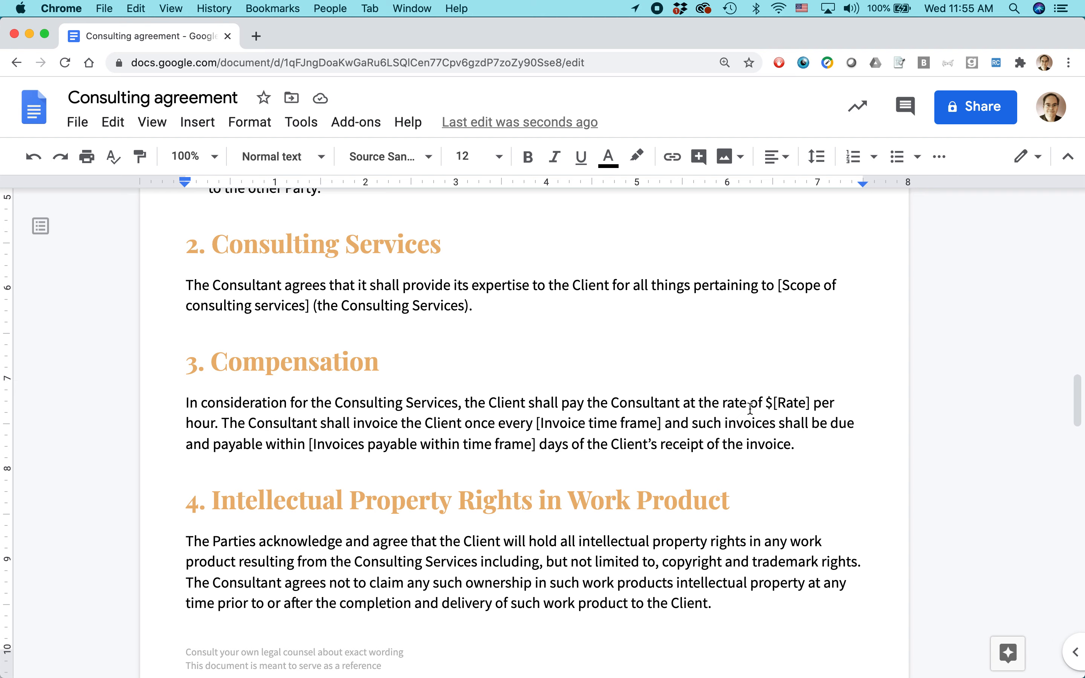
double_click(792, 403)
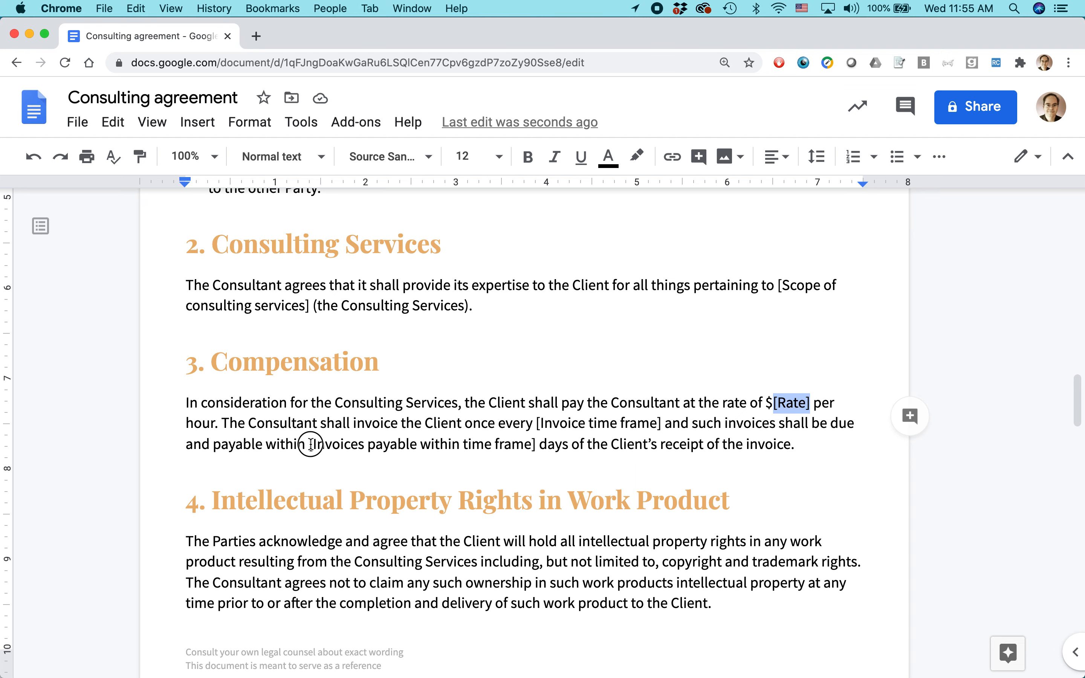
double_click(421, 444)
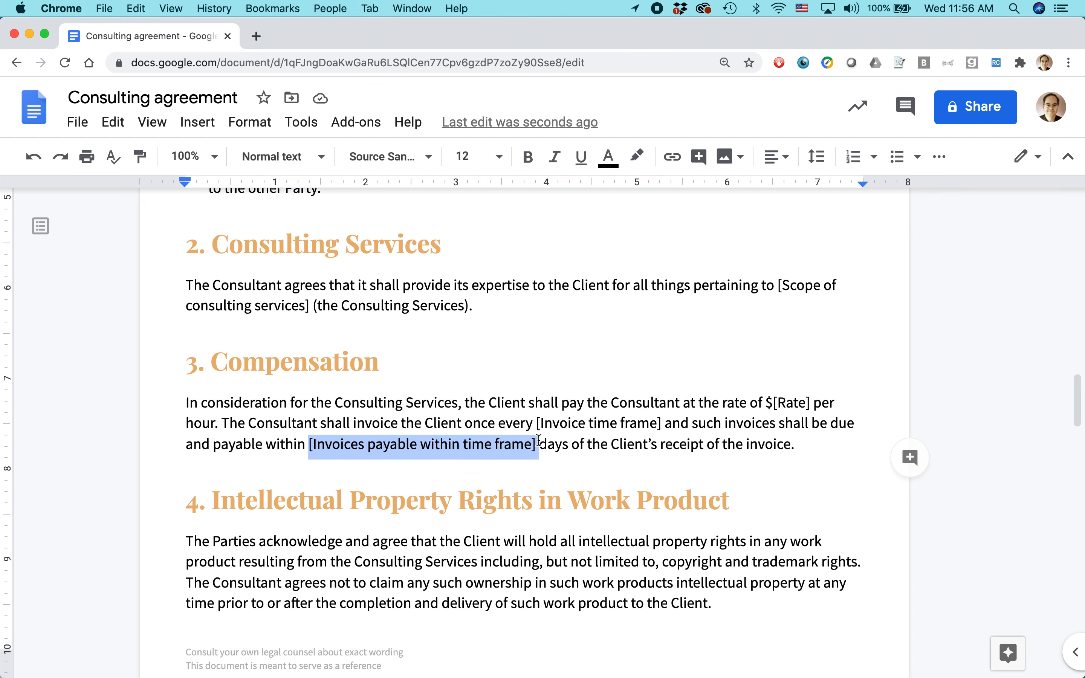
scroll(down, 3)
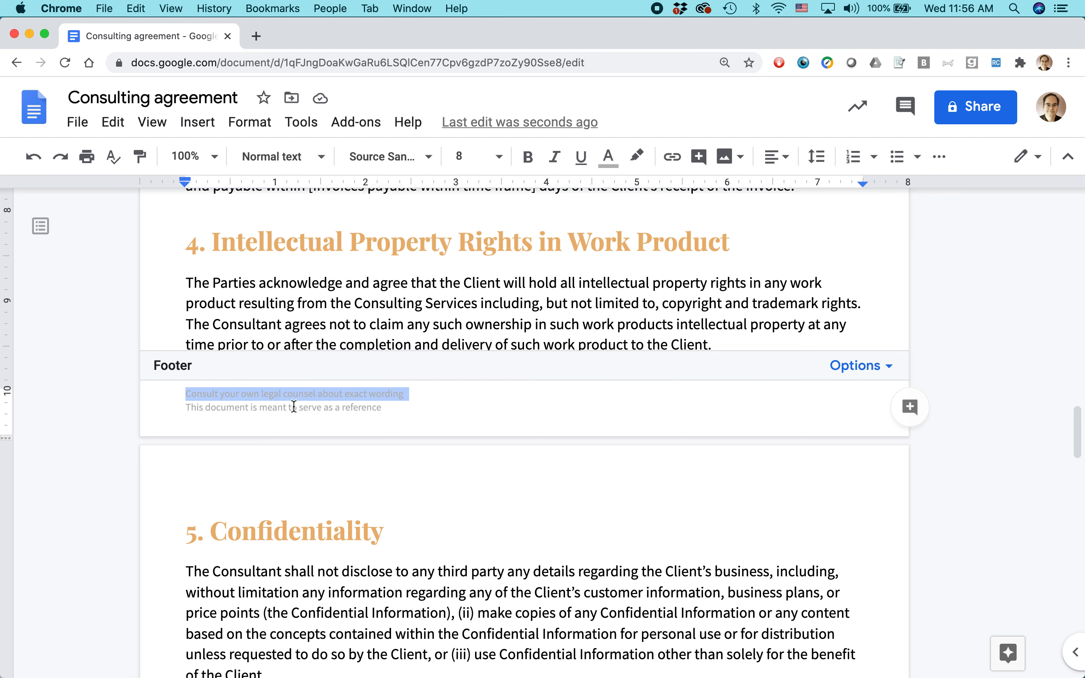
mouse_move(384, 427)
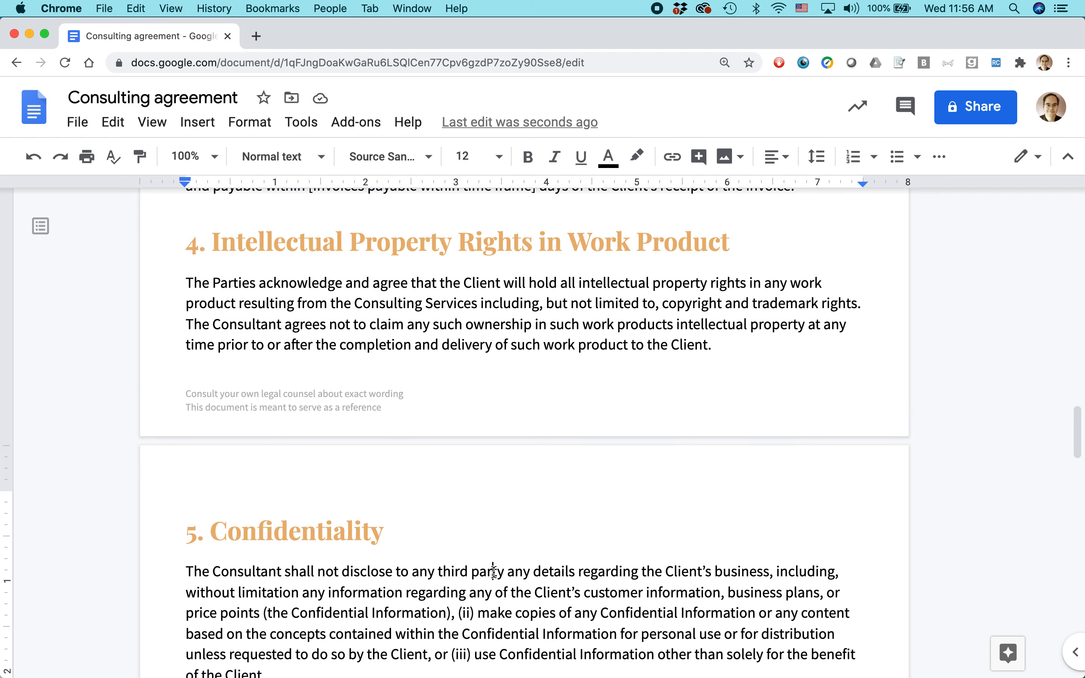
Scroll past Noncompetition and Nonsolicitation to section 9, Indemnification, and its PandaDoc tip
scroll(down, 3)
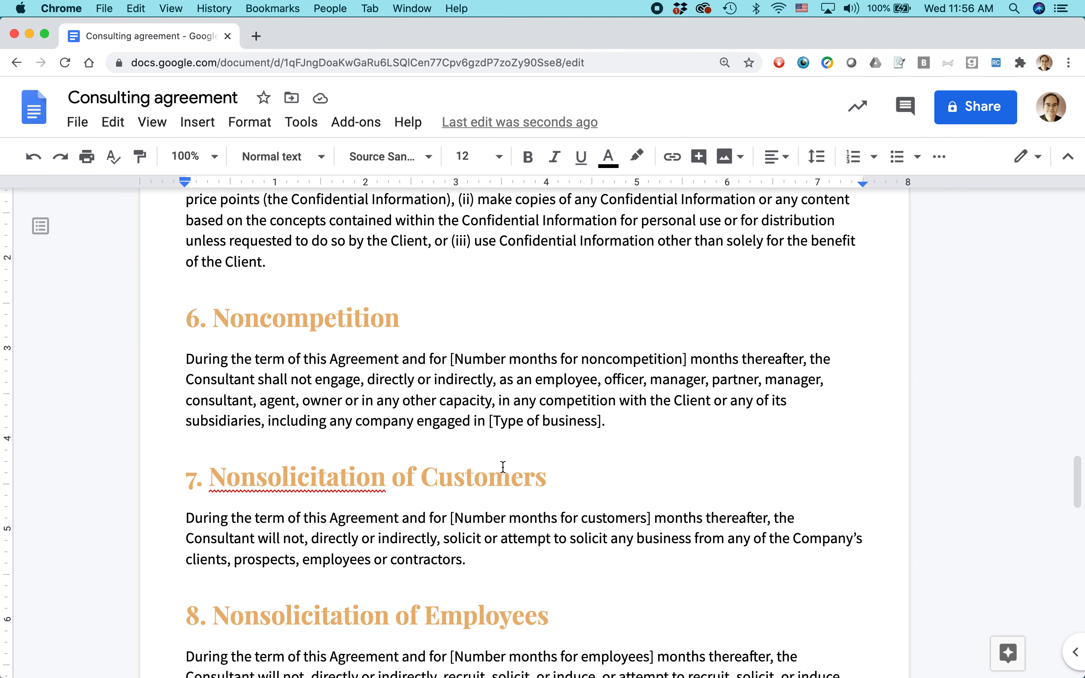
scroll(down, 3)
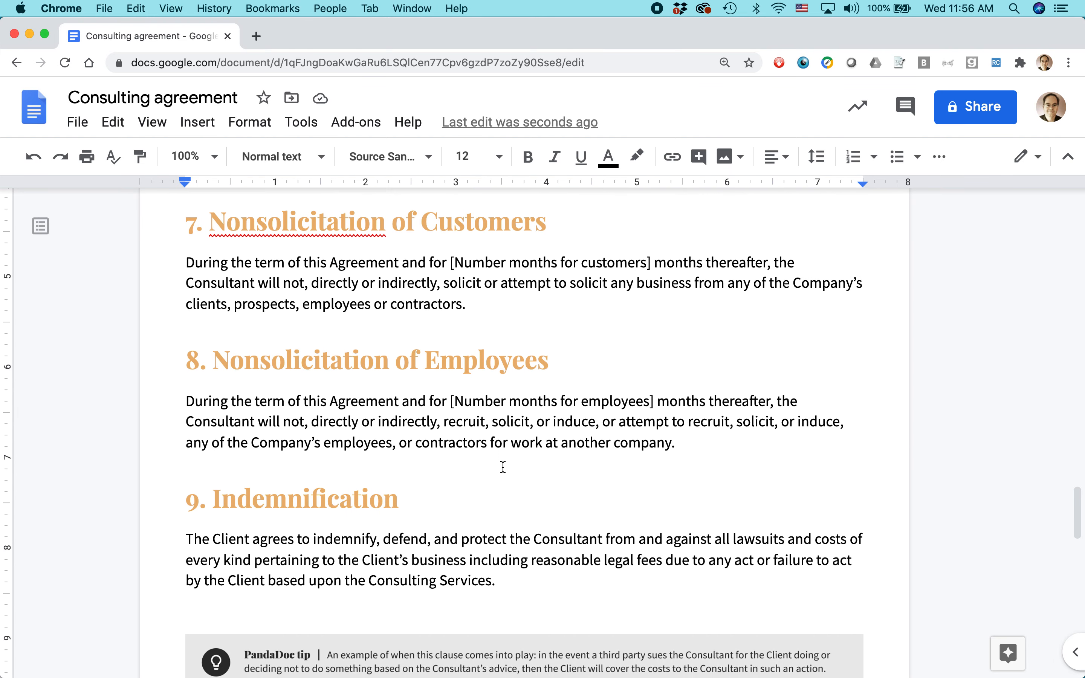
scroll(down, 3)
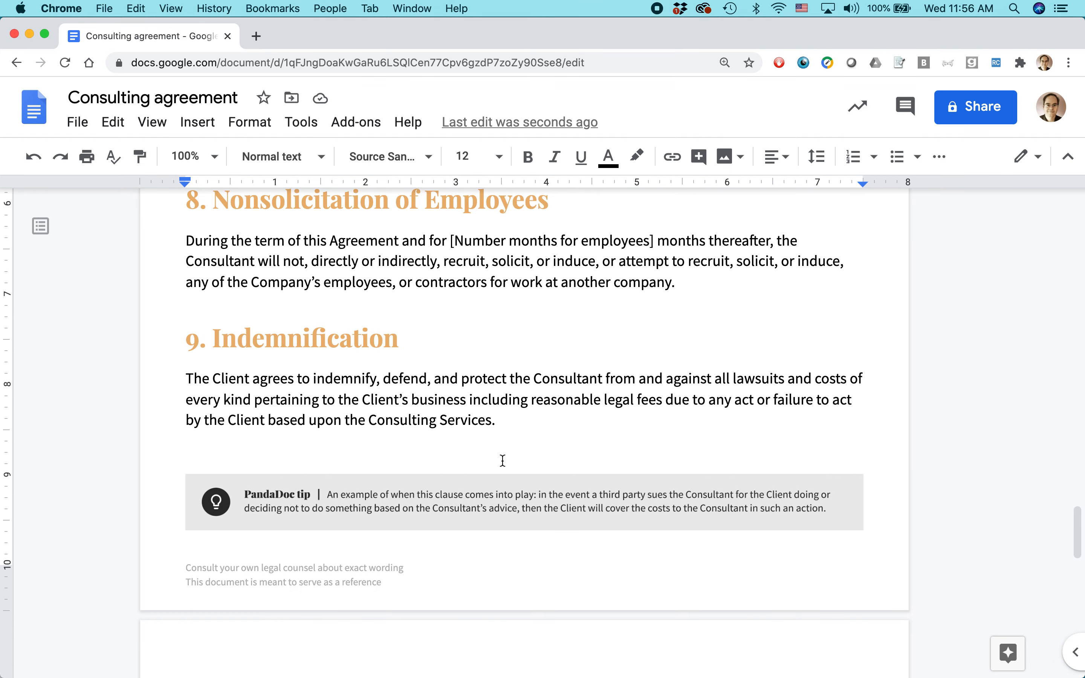
scroll(down, 3)
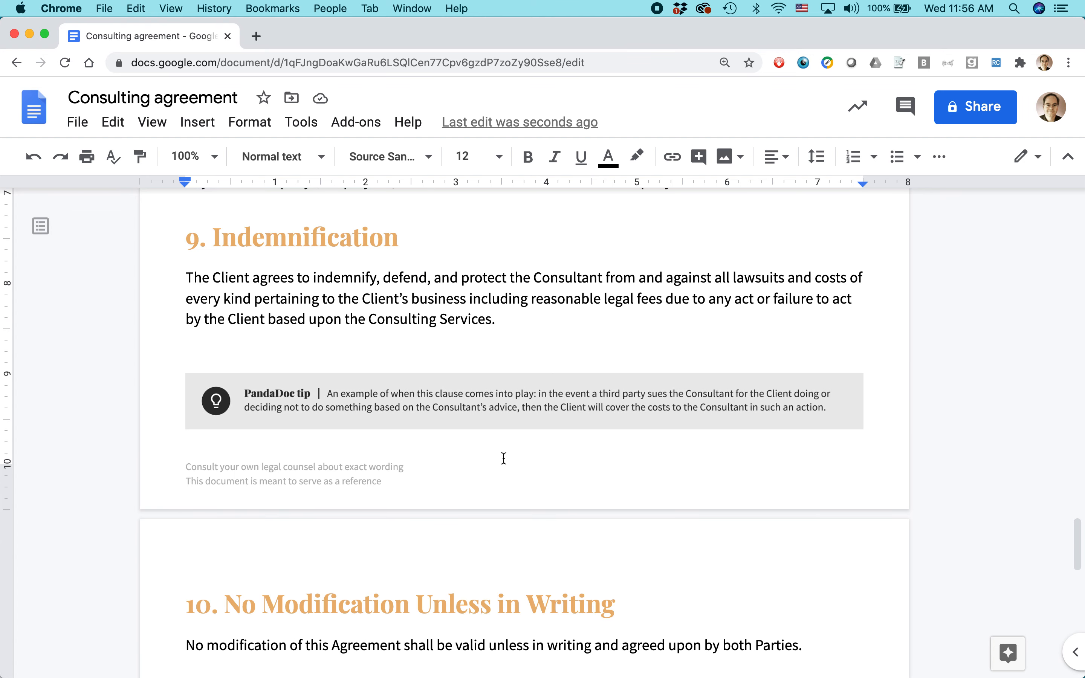
mouse_move(504, 458)
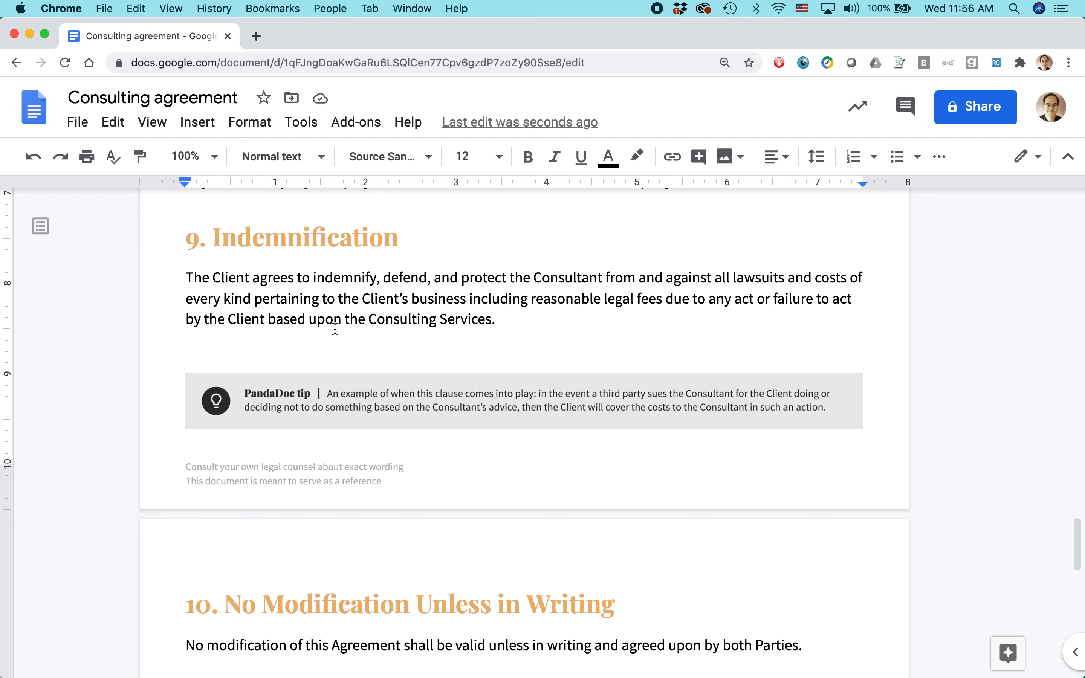
mouse_move(387, 394)
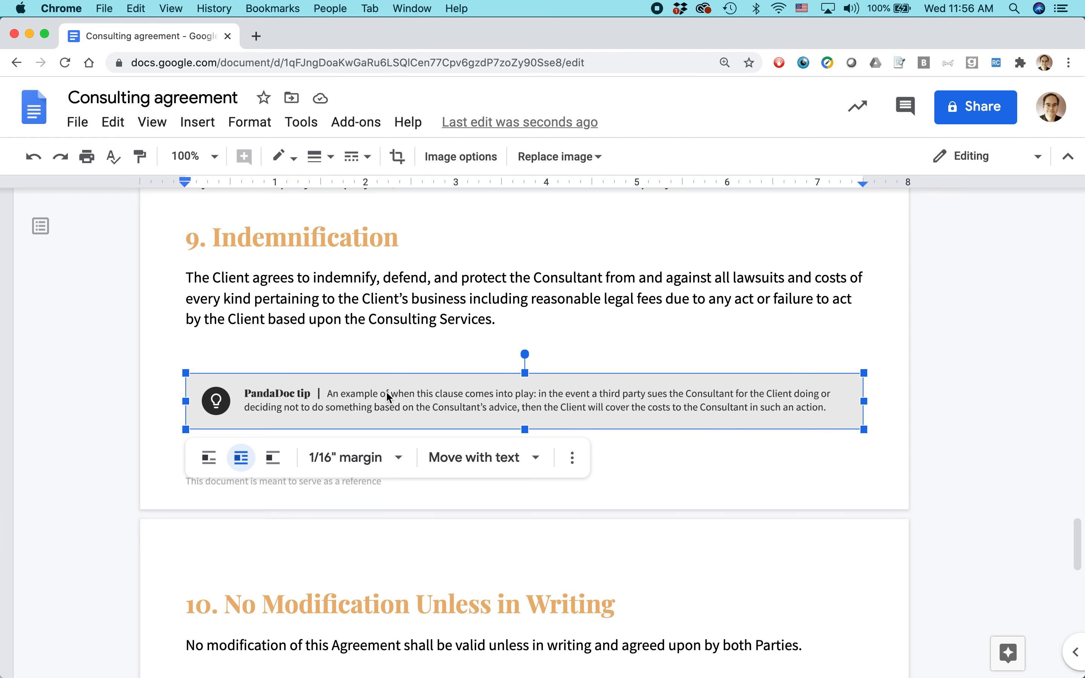
mouse_move(475, 355)
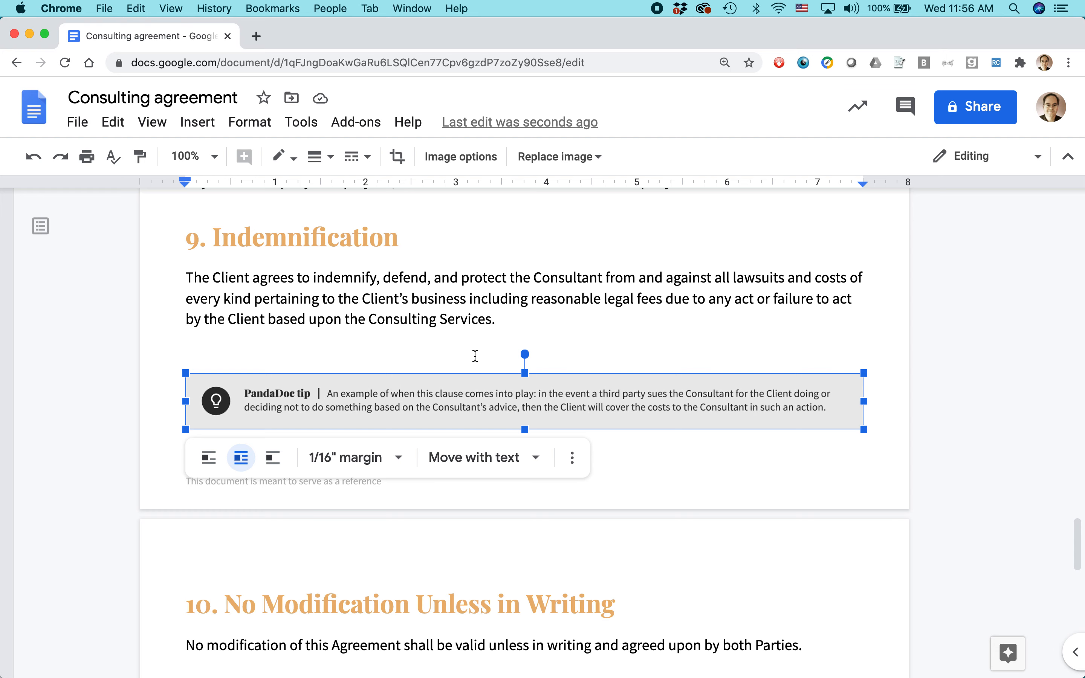
Scroll past No Modification to the Applicable Law clause and the signature block
scroll(down, 3)
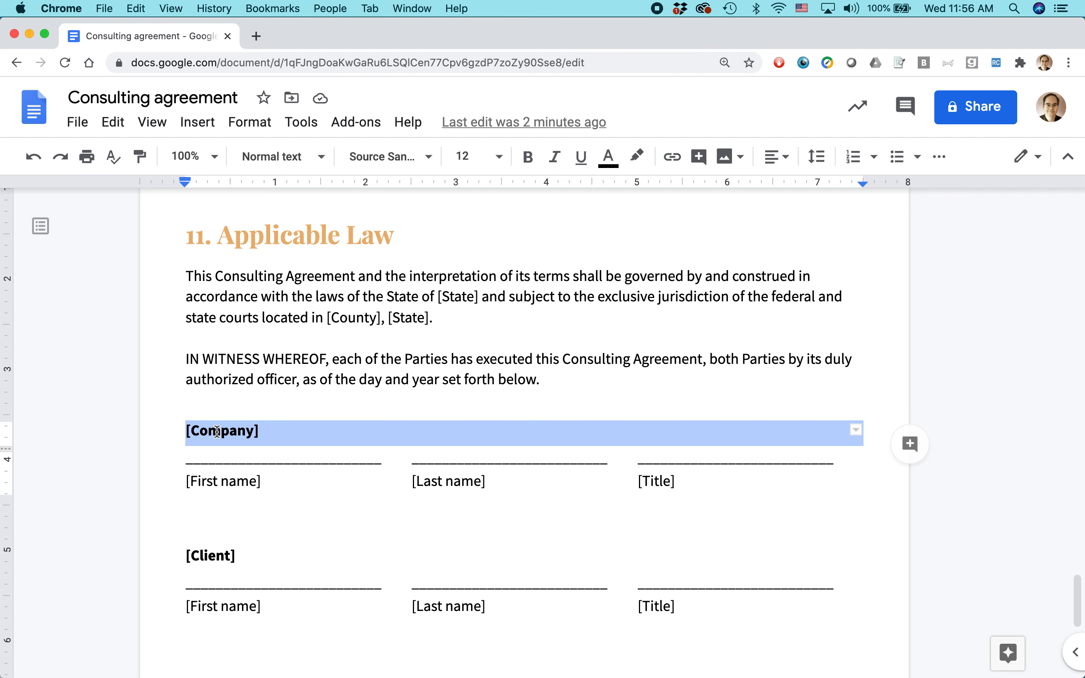
Fill the signature block's [Company] with 'i30 Media Corp' and [Client] with 'Other Corp.'
text(i30 Media Corp)
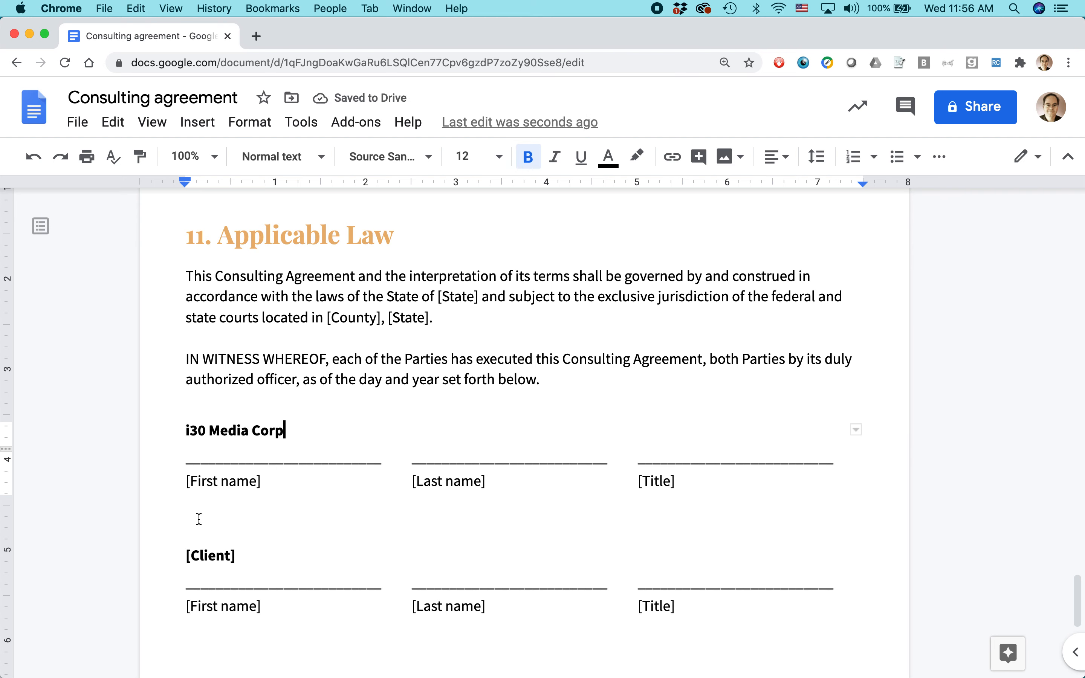
text(Other)
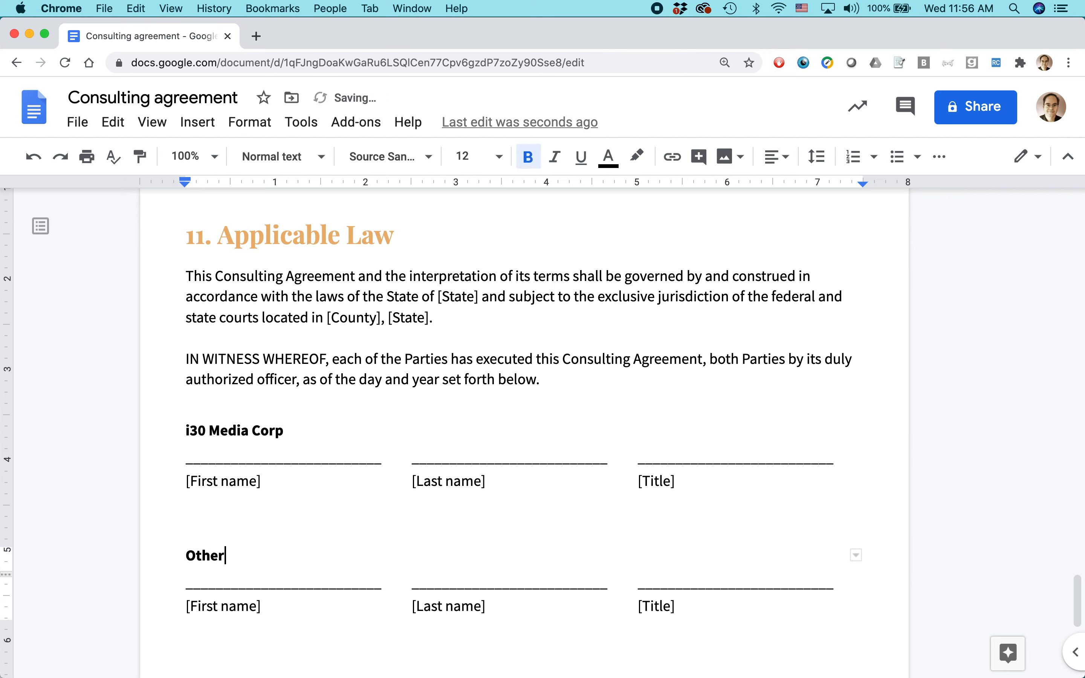
text(Corp)
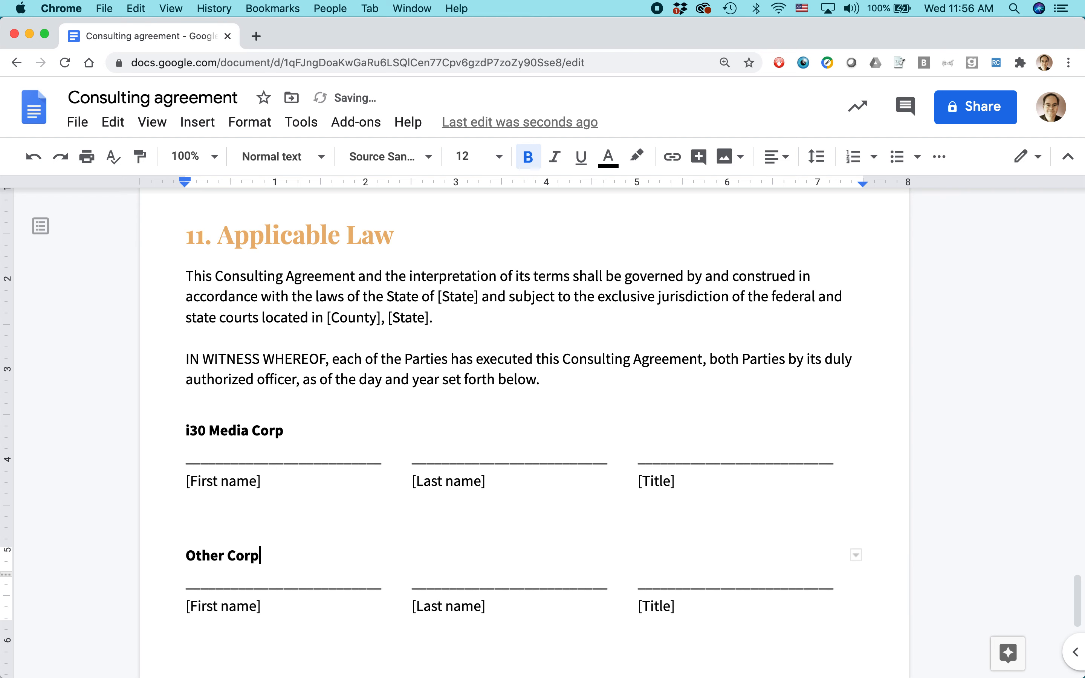
text(.)
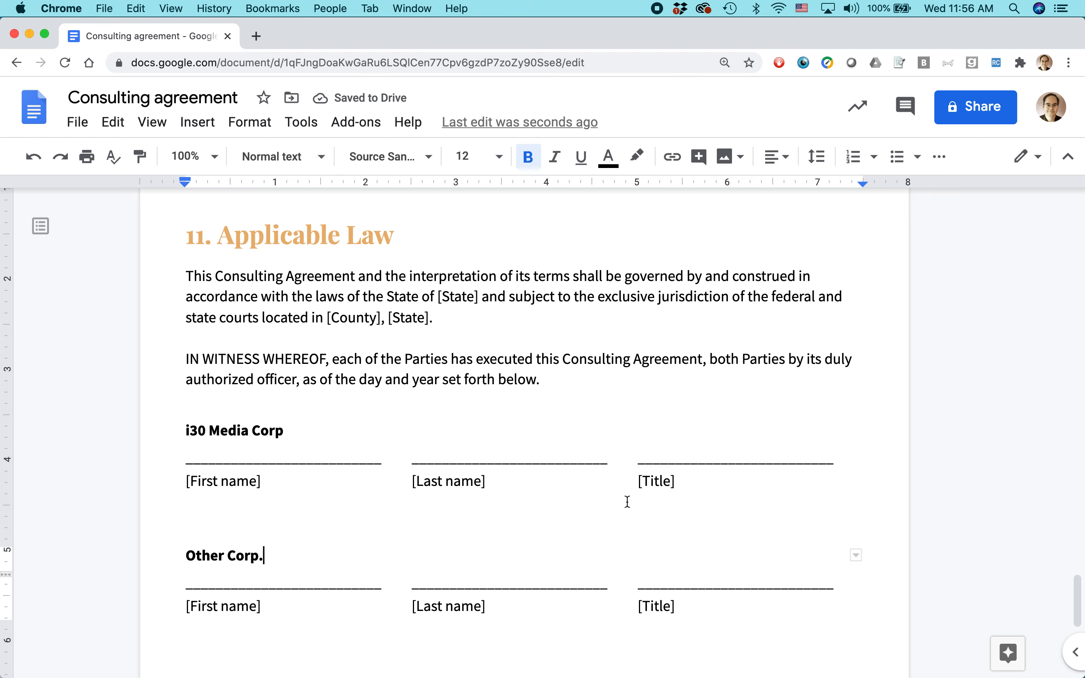
mouse_move(626, 496)
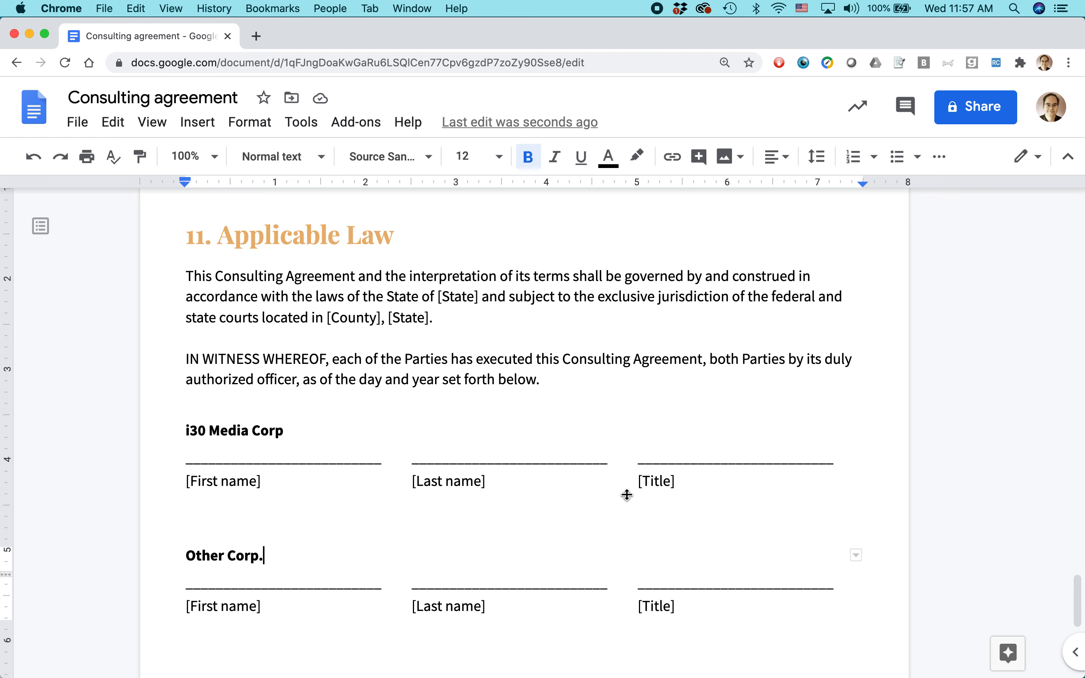
key(Cmd+Tab)
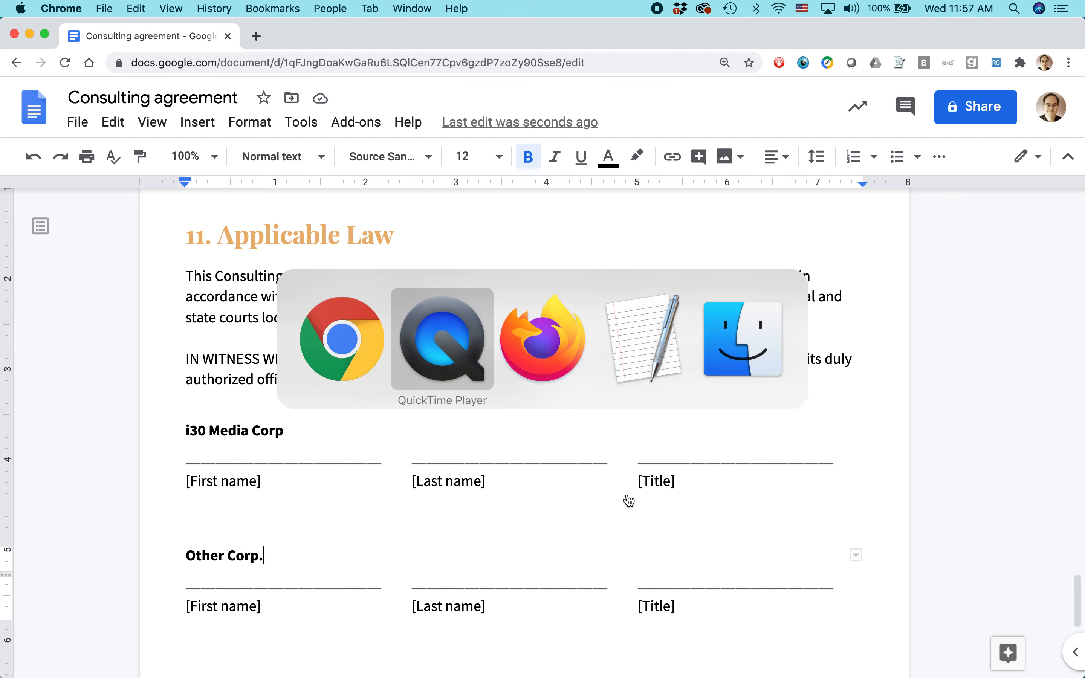